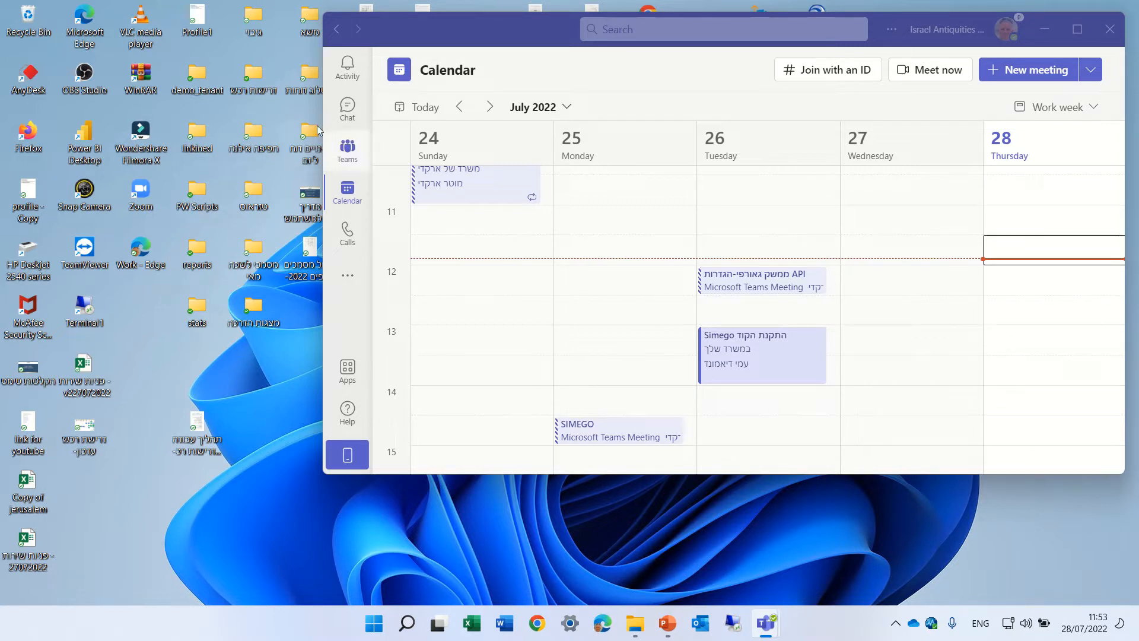
pyautogui.moveTo(1027, 70)
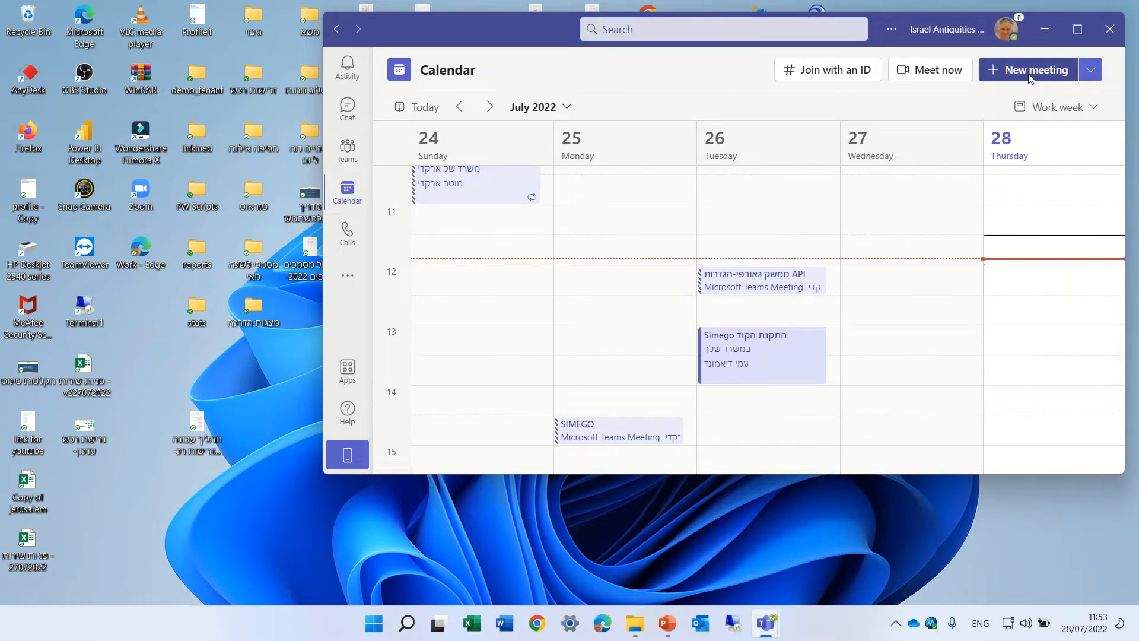
# Schedule the 'test' meeting on 28 July 12:00–12:30 with invitee test2, then reopen it for editing
pyautogui.click(1027, 70)
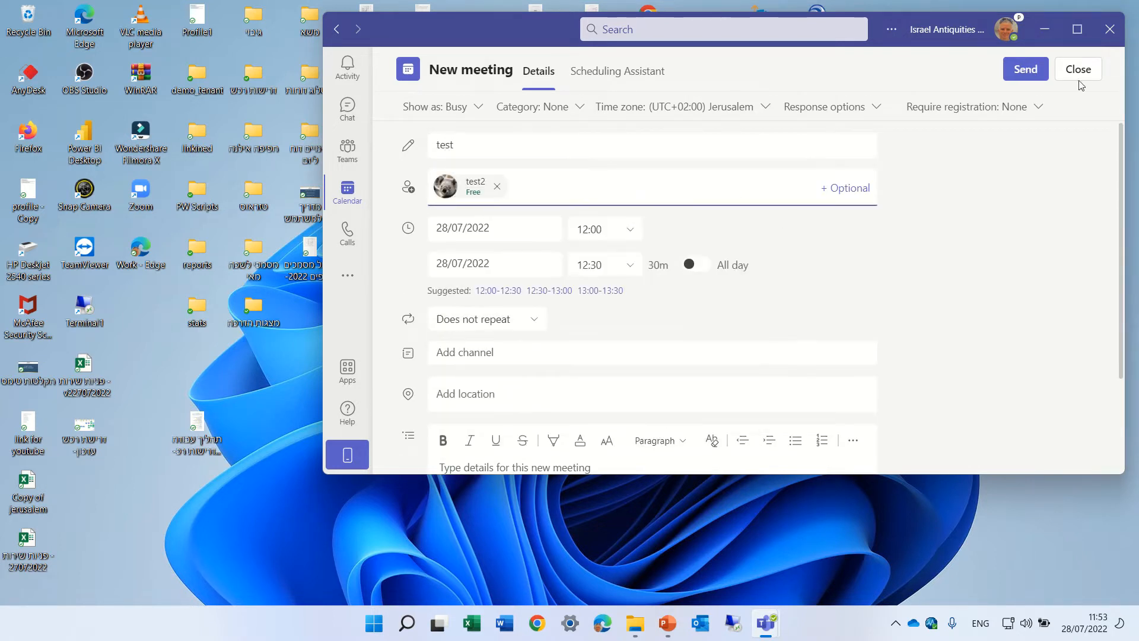
pyautogui.click(1078, 69)
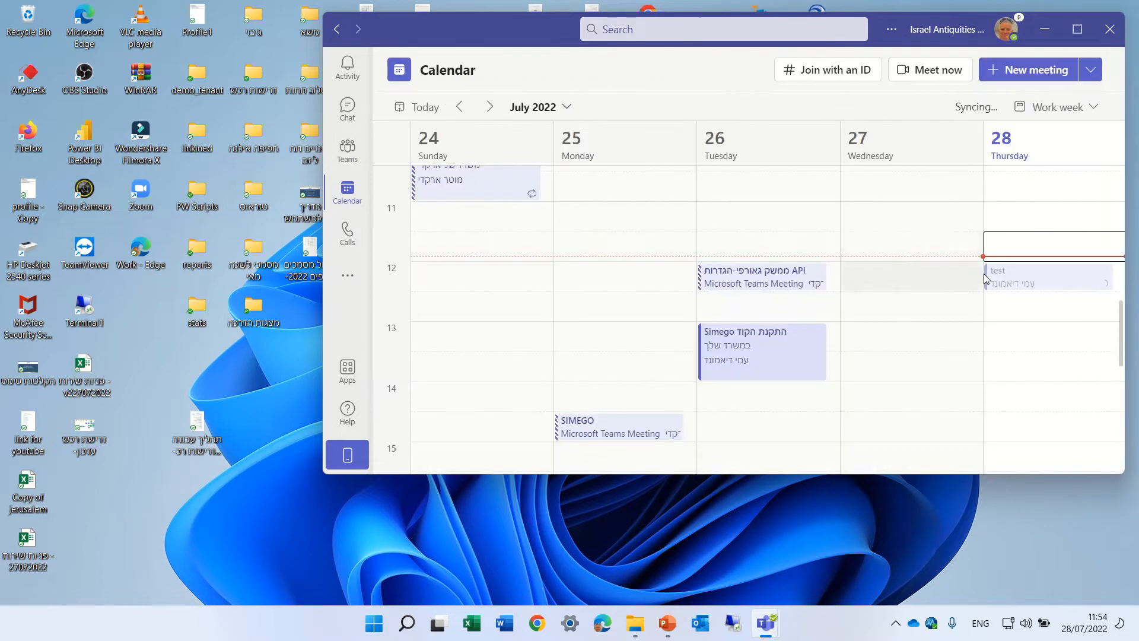
pyautogui.click(1024, 277)
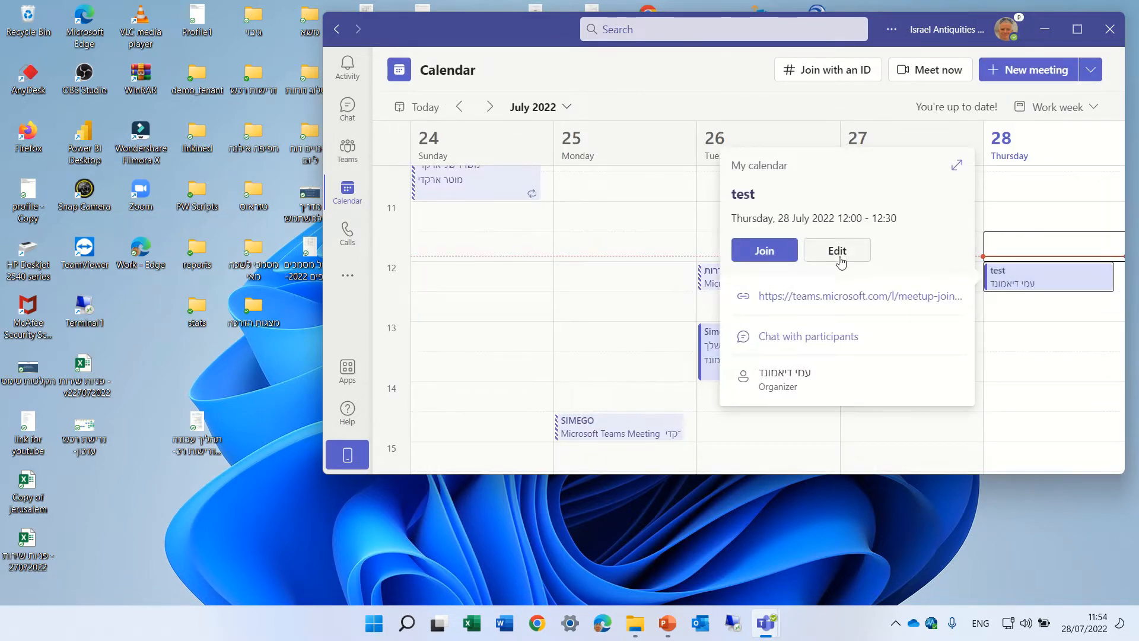
pyautogui.click(836, 251)
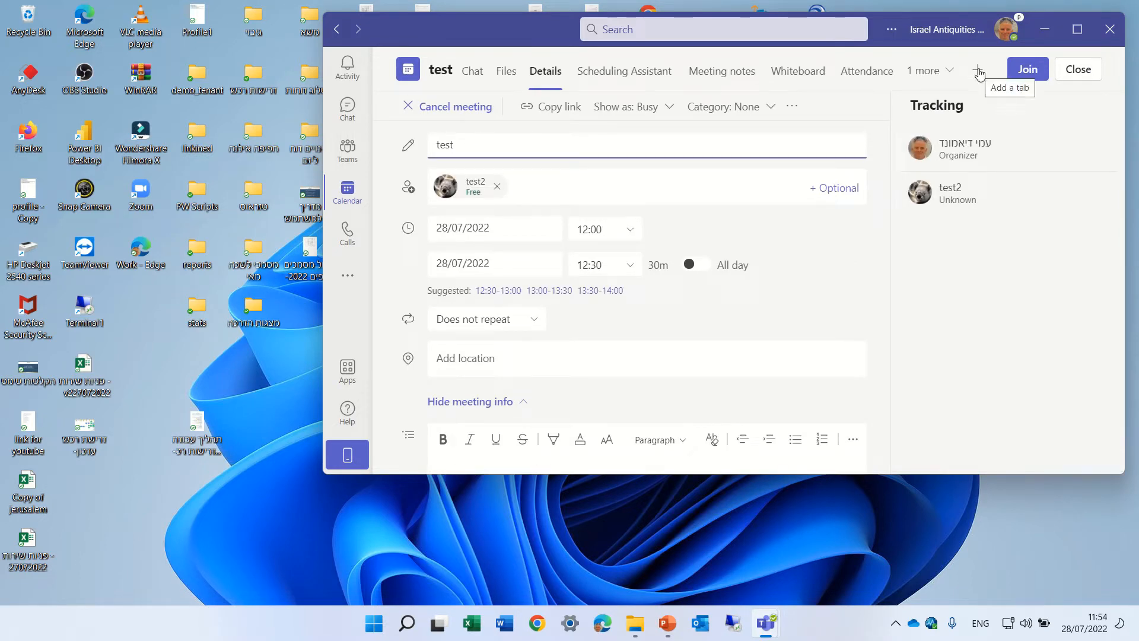
# Add the Polls app as a new tab in the test meeting and save it
pyautogui.click(979, 70)
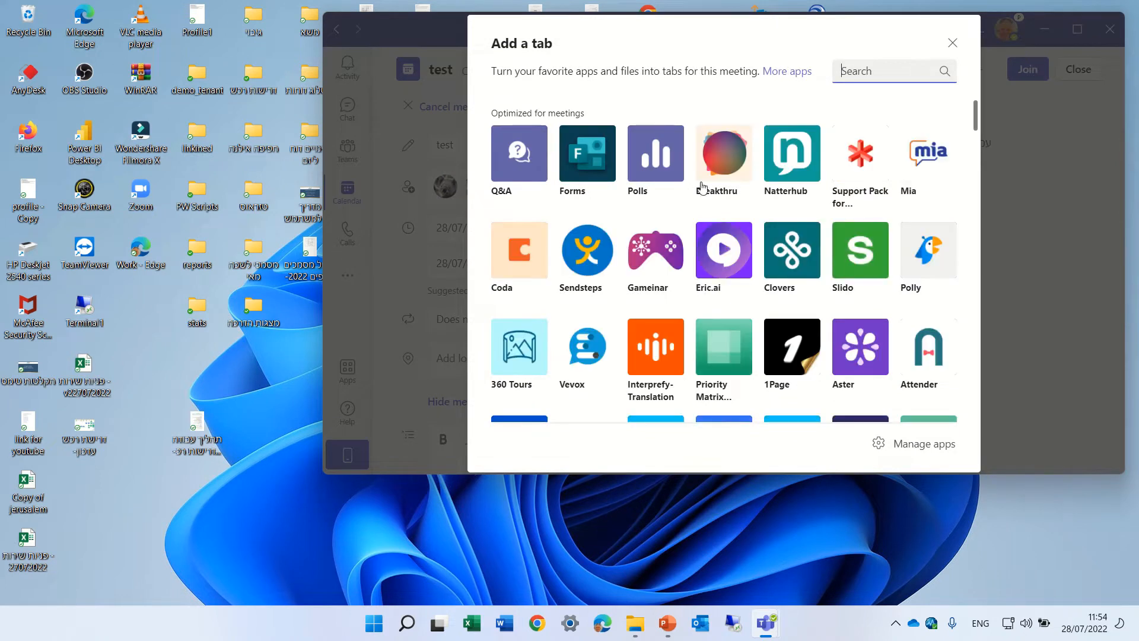
pyautogui.moveTo(655, 153)
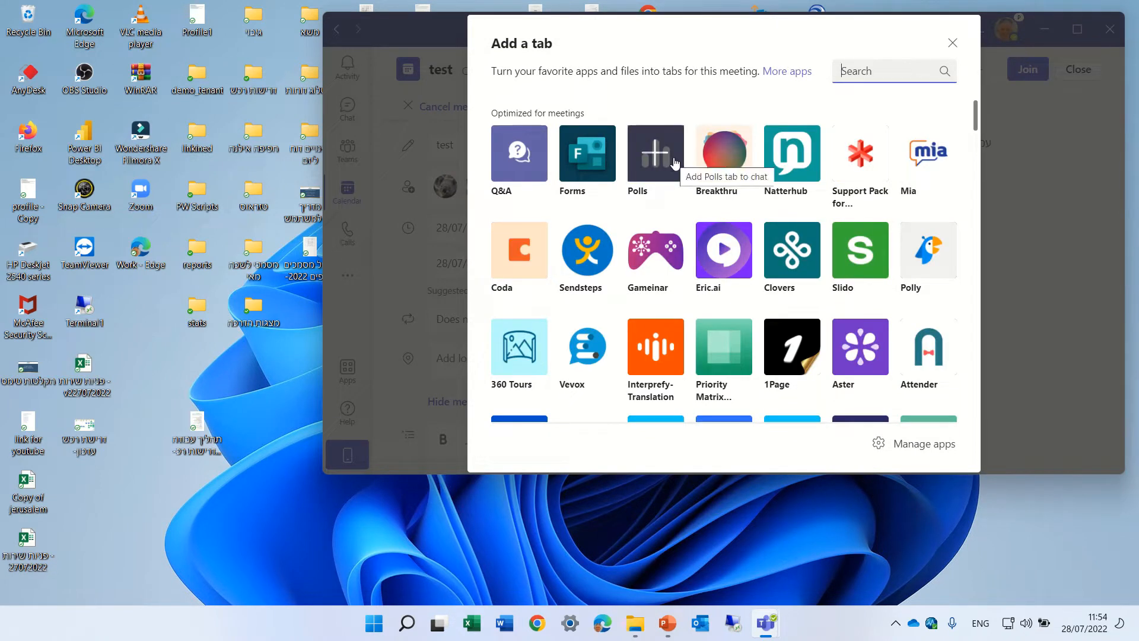
pyautogui.moveTo(584, 204)
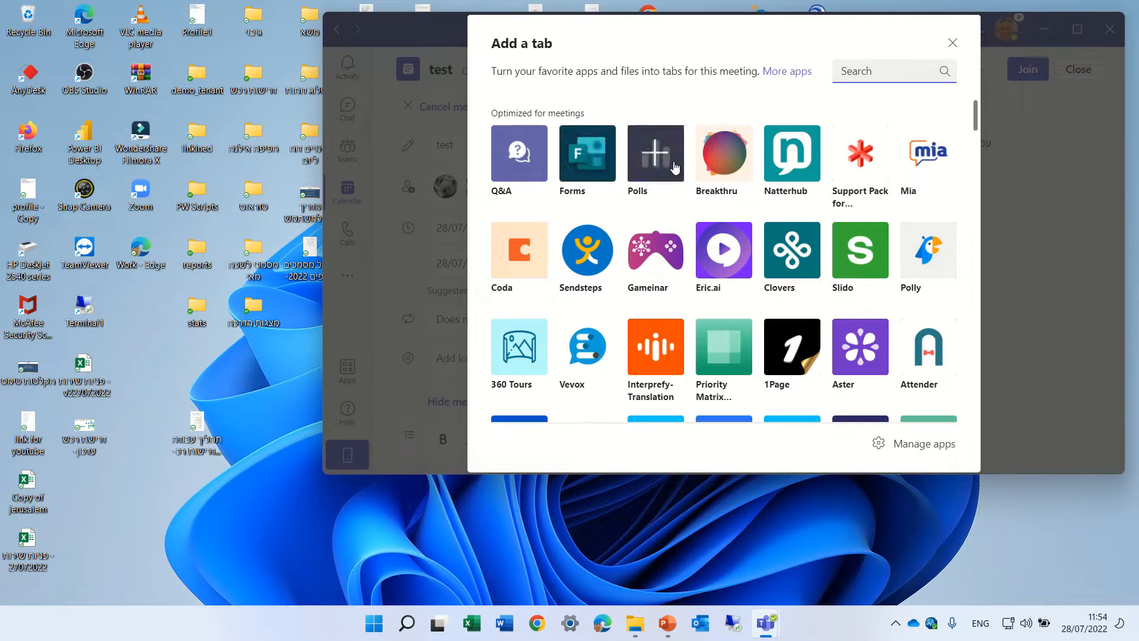
pyautogui.click(653, 153)
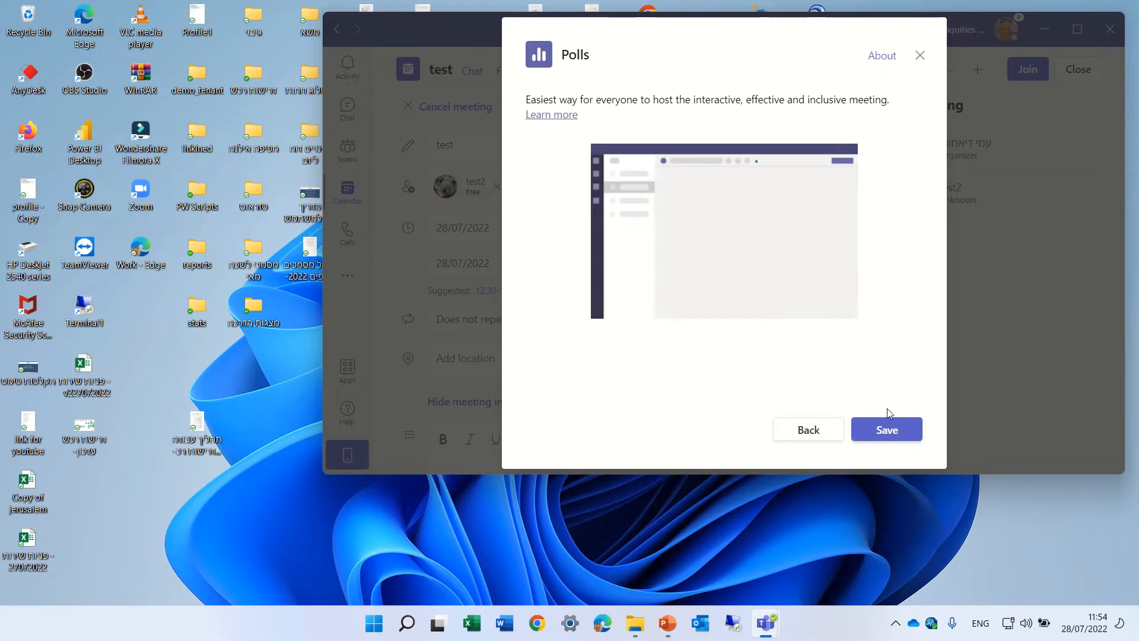
pyautogui.click(885, 429)
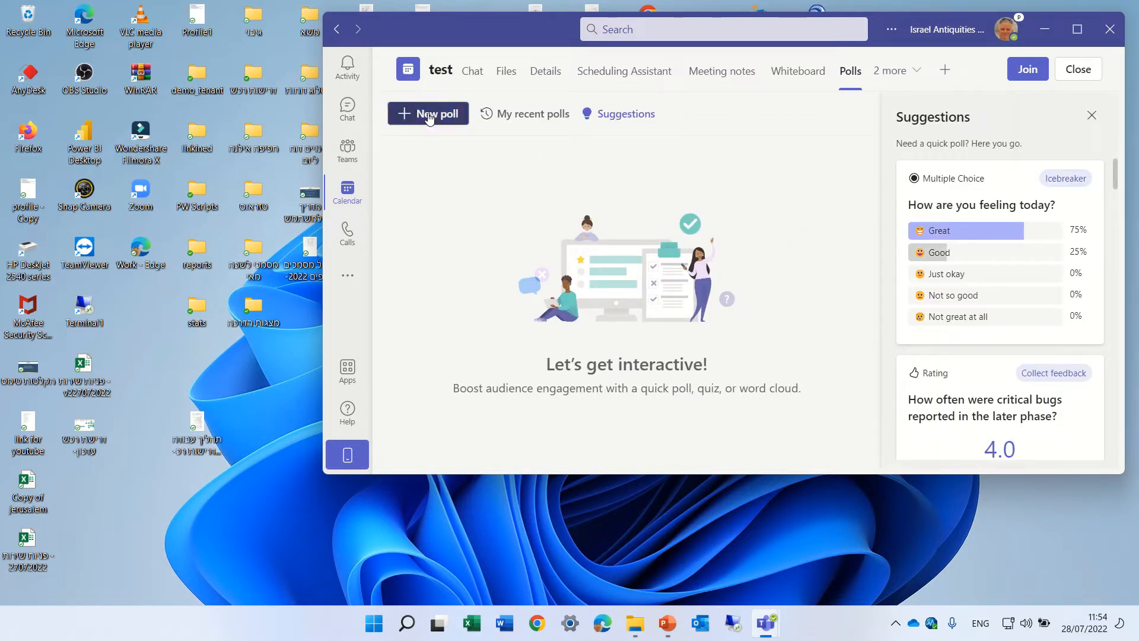
# Browse My recent polls and Suggestions, then start a new poll showing the poll type choices
pyautogui.click(533, 114)
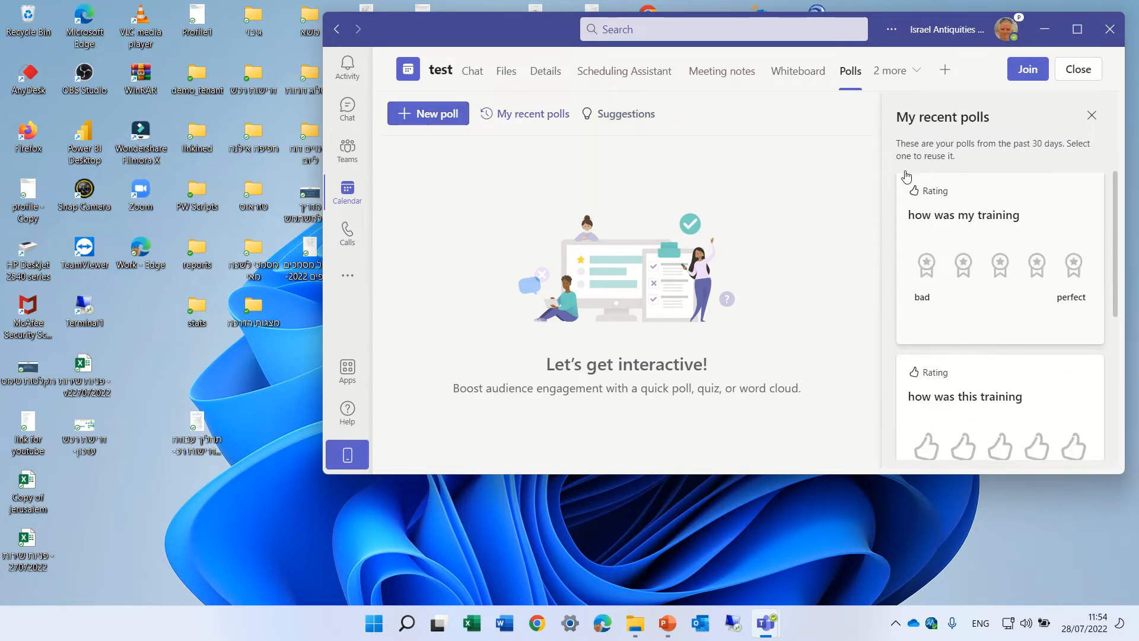
pyautogui.click(627, 114)
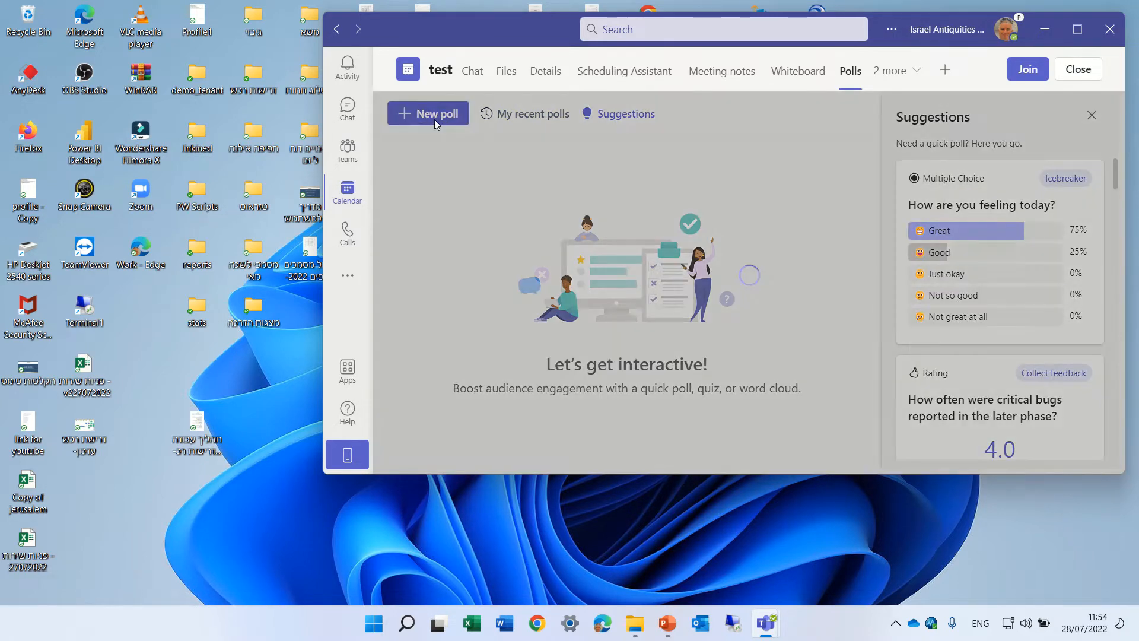
pyautogui.click(428, 114)
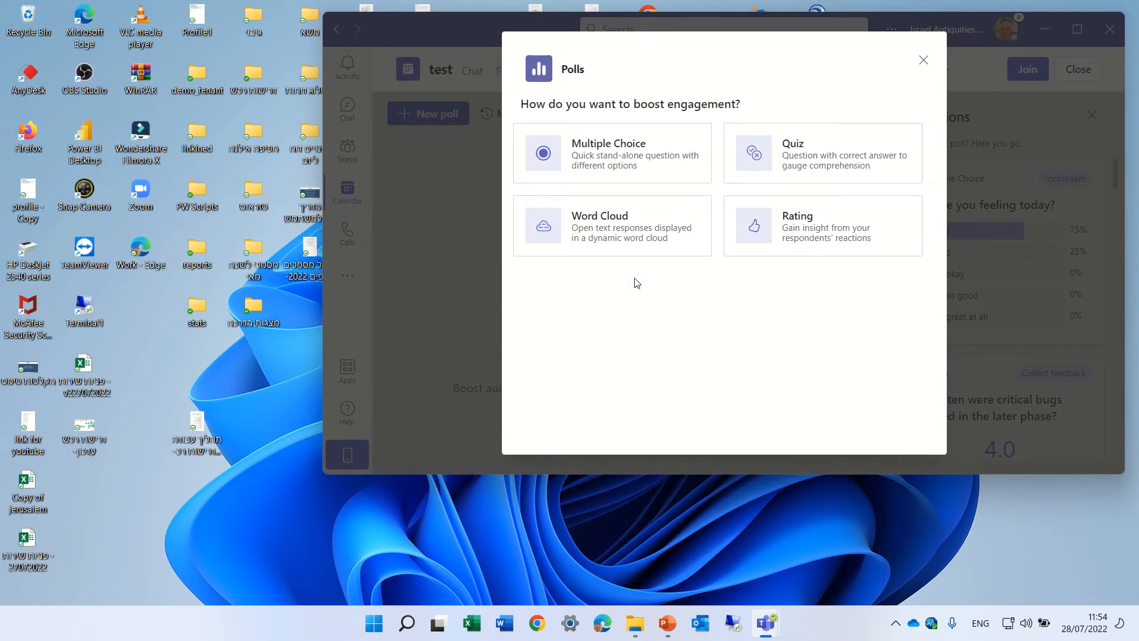
pyautogui.moveTo(617, 362)
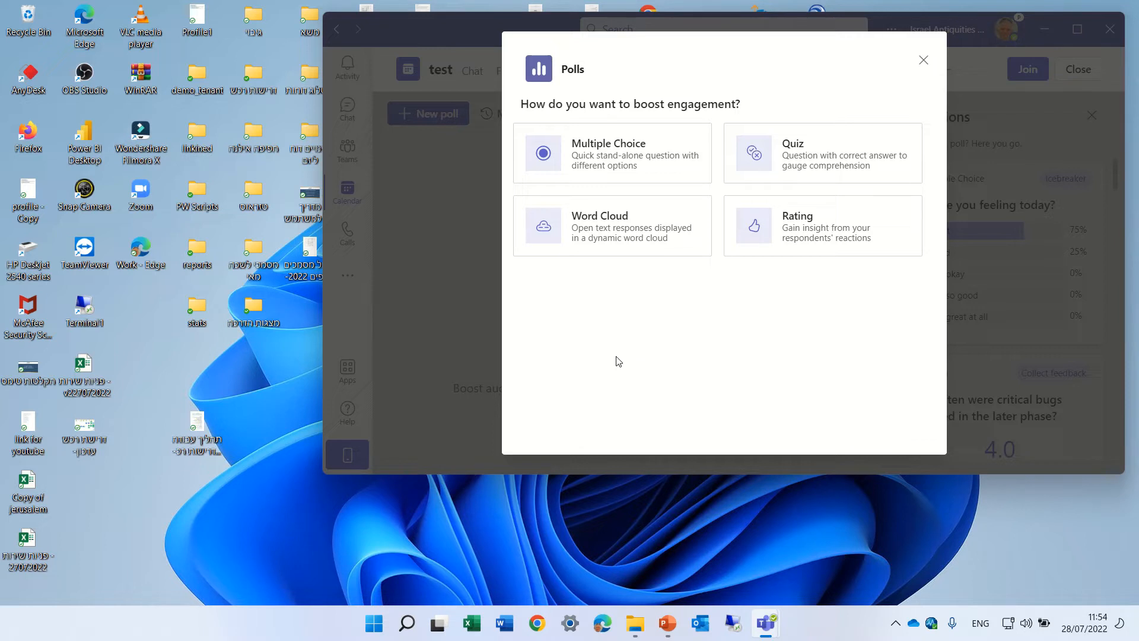
pyautogui.moveTo(798, 234)
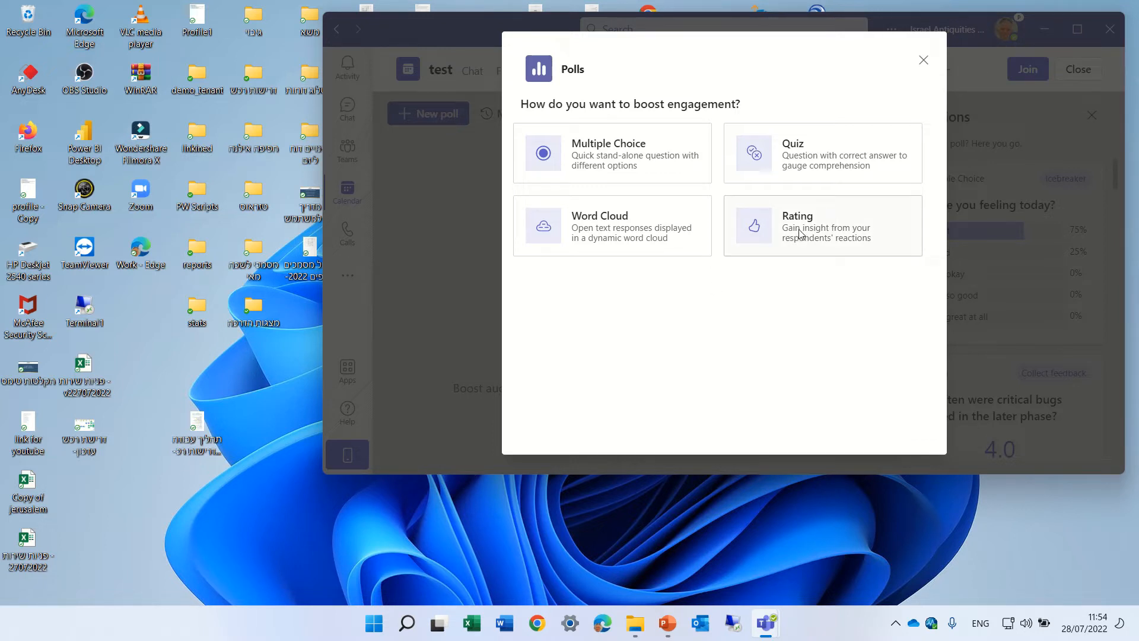
# Draft a Rating poll with the question 'how was this day' and confirm 5 levels
pyautogui.click(821, 225)
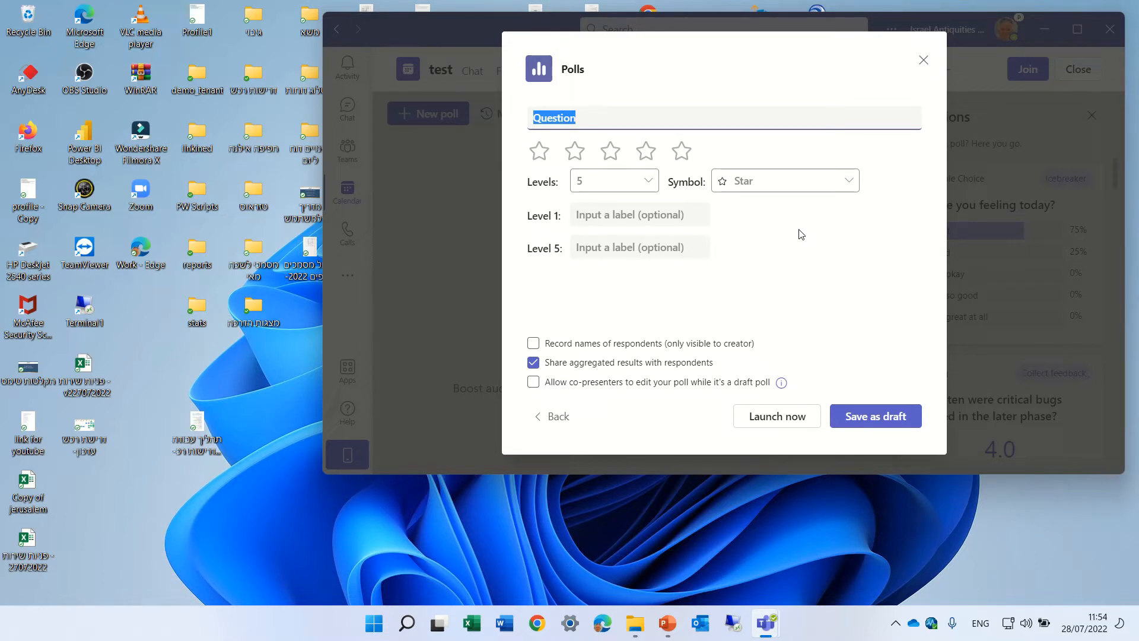
pyautogui.write('how')
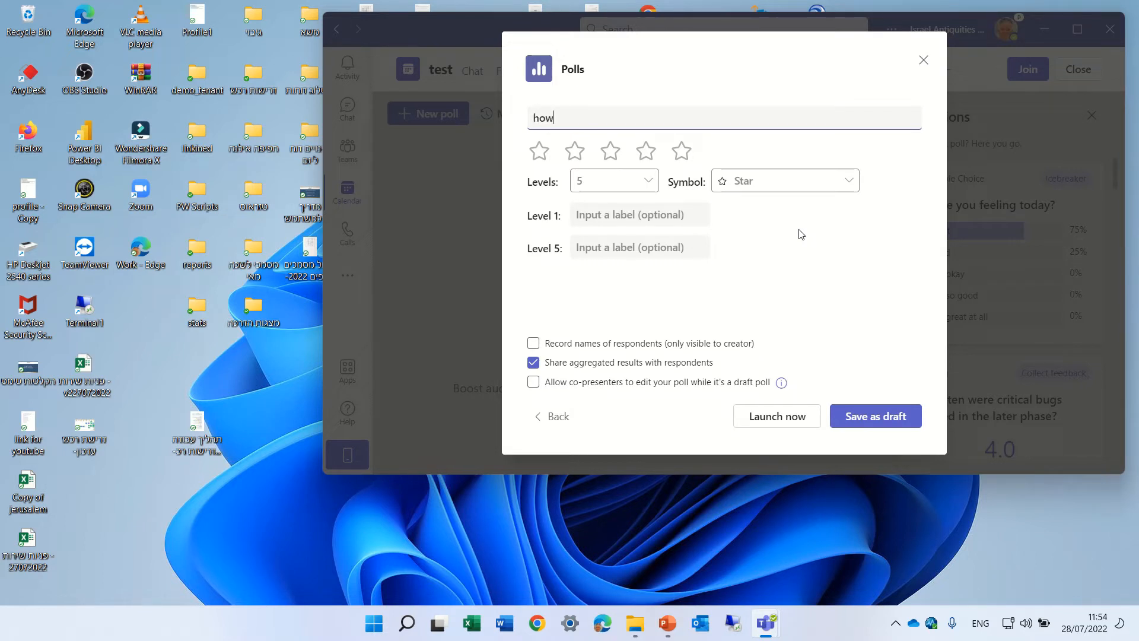
pyautogui.write('was')
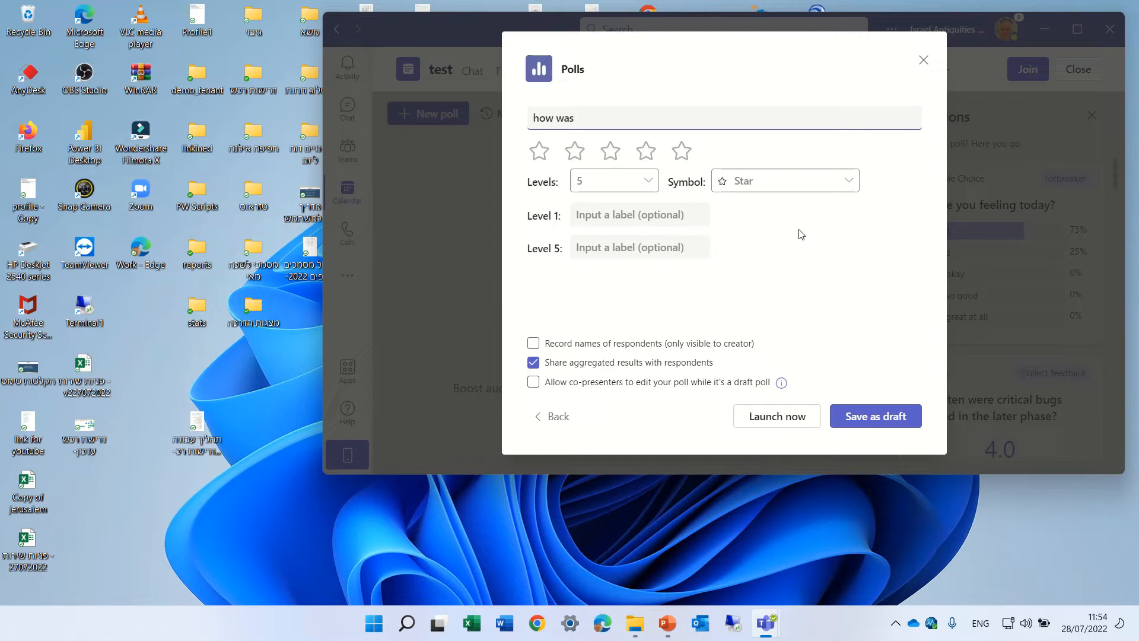
pyautogui.write('this day')
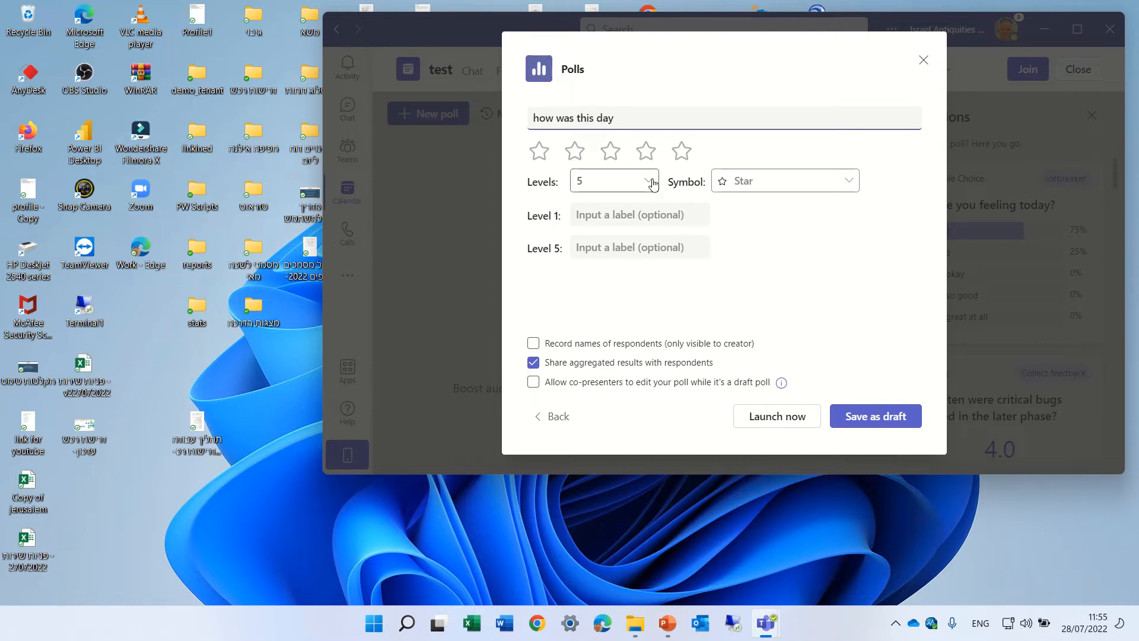
pyautogui.click(613, 181)
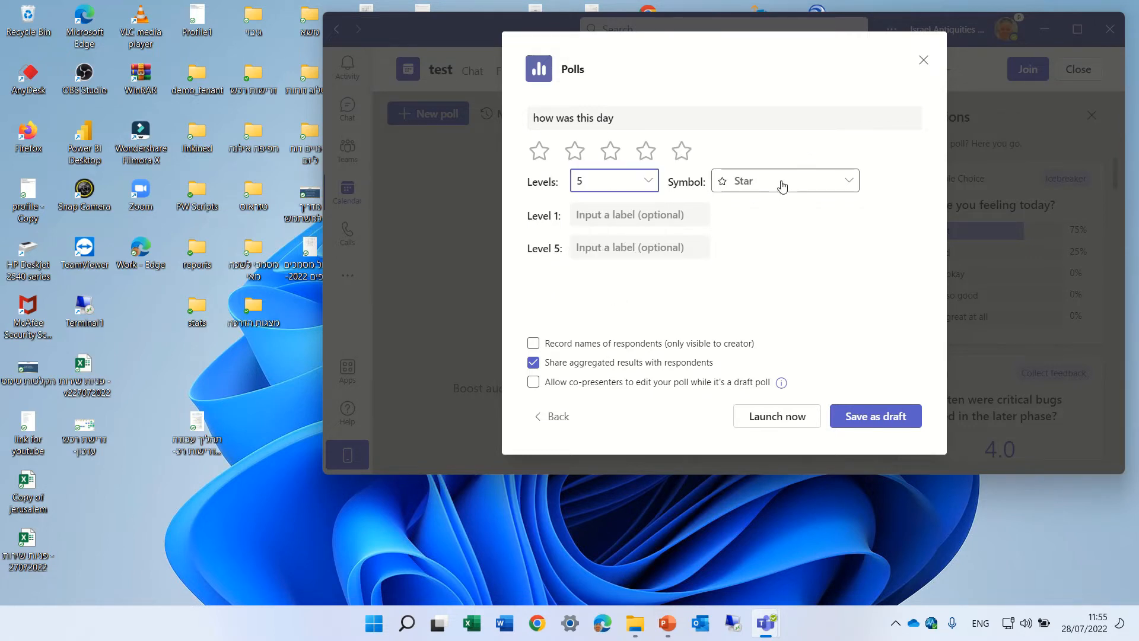
# Preview the rating symbols (numbers, thumbs, smiles, hearts, etc.) and choose Ribbon
pyautogui.click(783, 180)
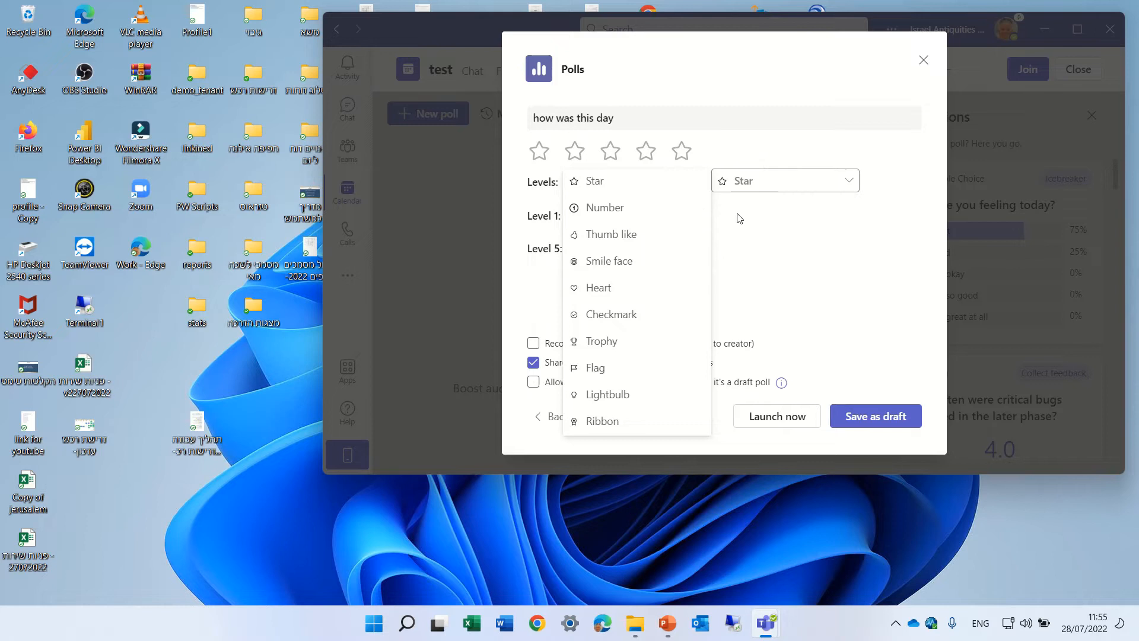
pyautogui.click(604, 206)
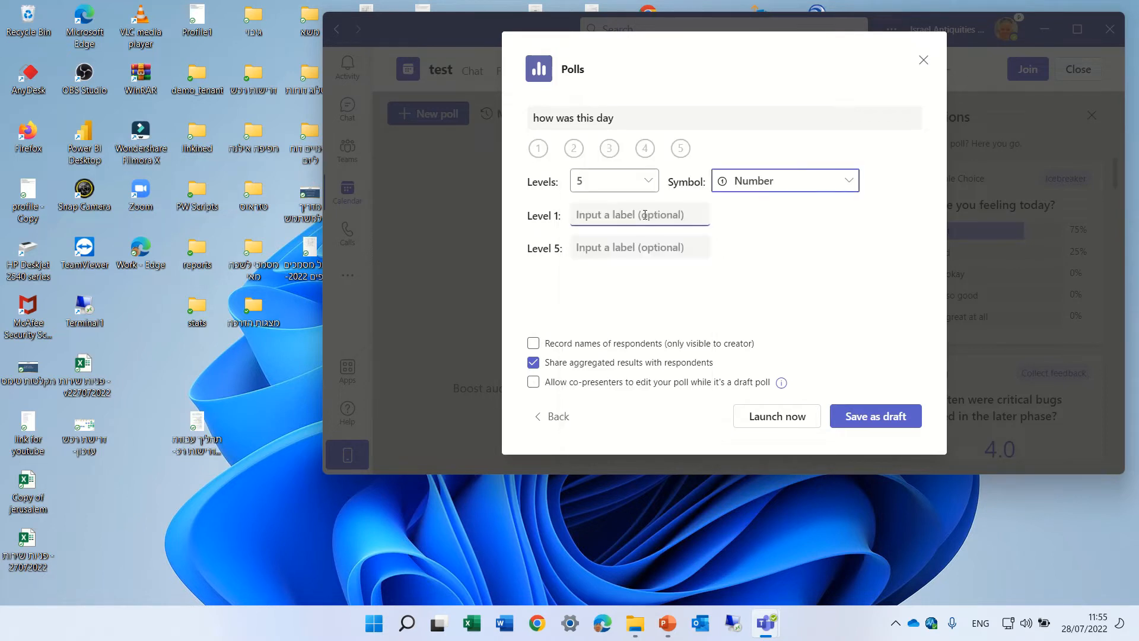
pyautogui.click(783, 180)
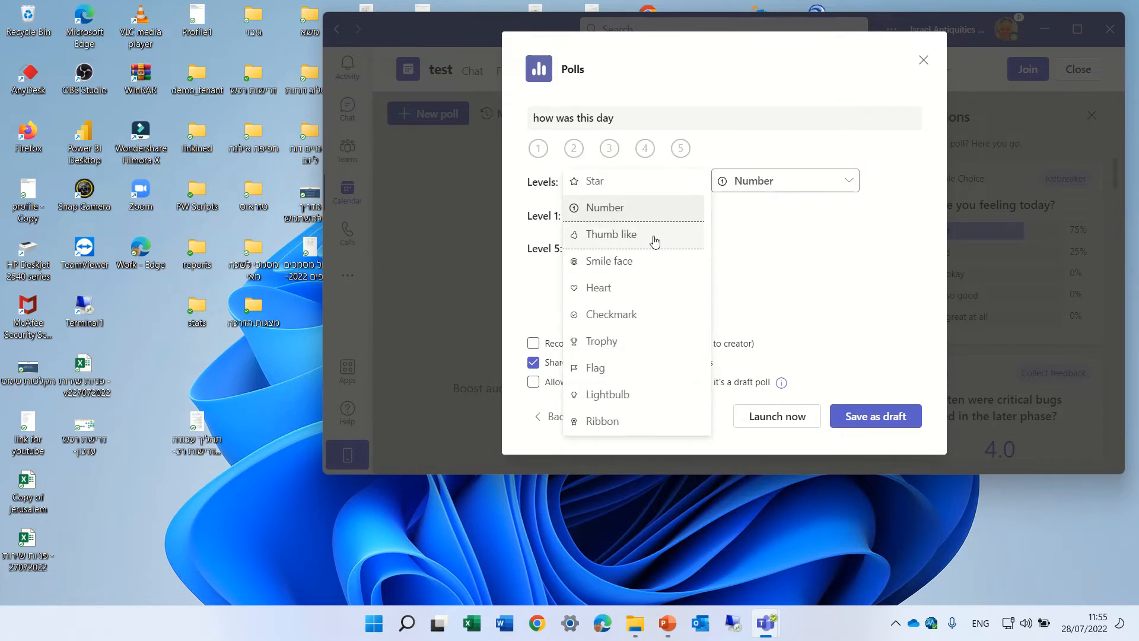
pyautogui.click(611, 234)
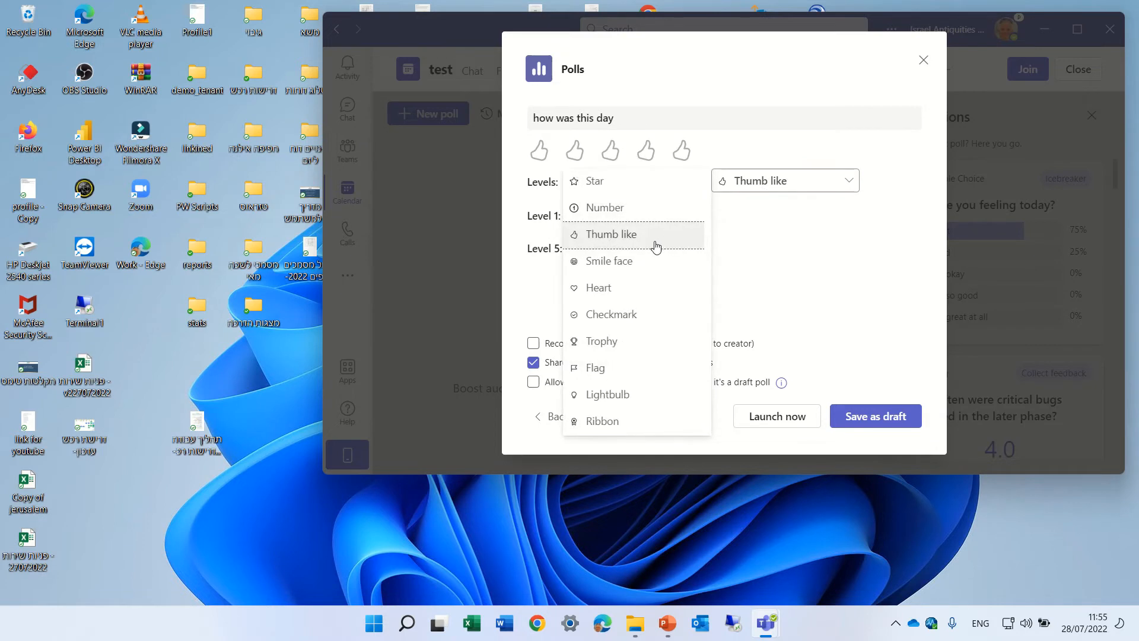
pyautogui.click(607, 261)
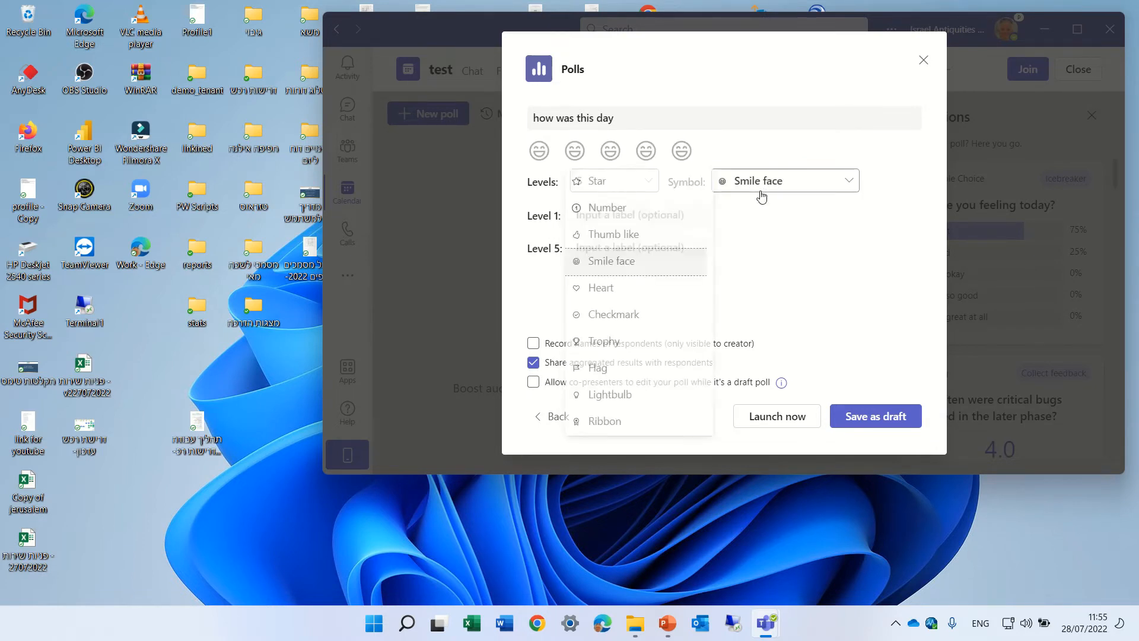
pyautogui.click(600, 287)
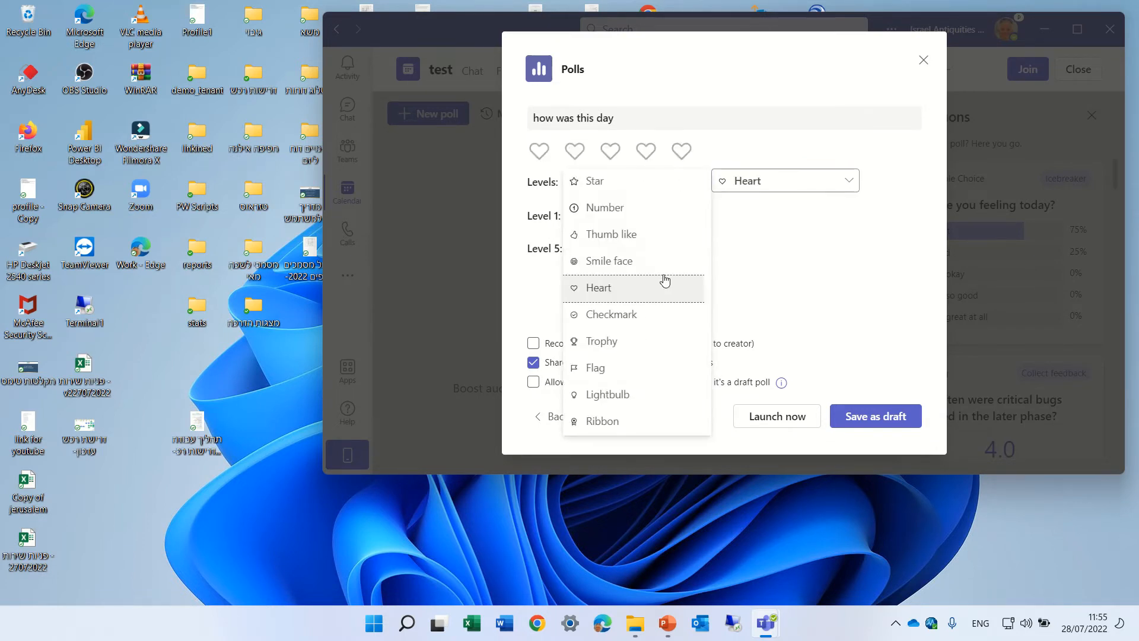
pyautogui.click(610, 313)
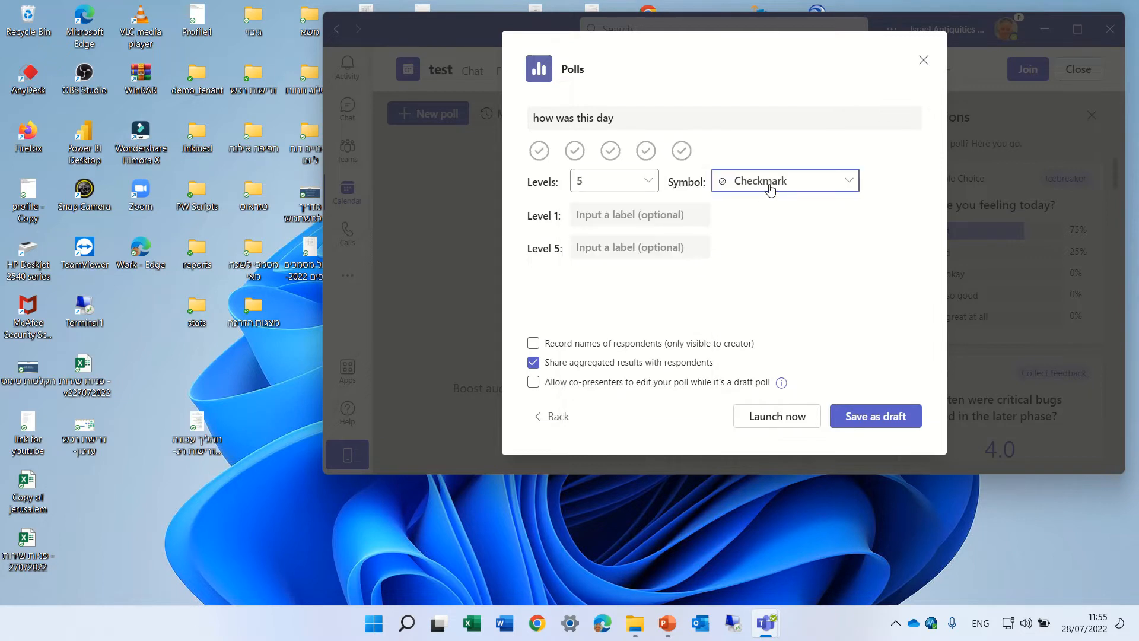
pyautogui.click(784, 180)
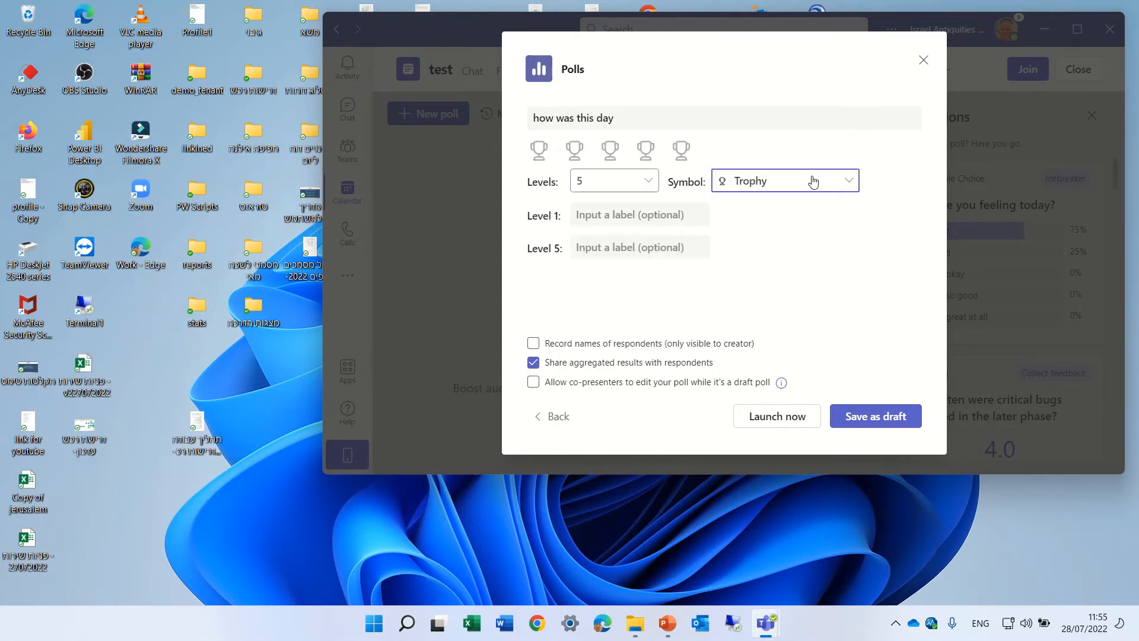
pyautogui.click(784, 180)
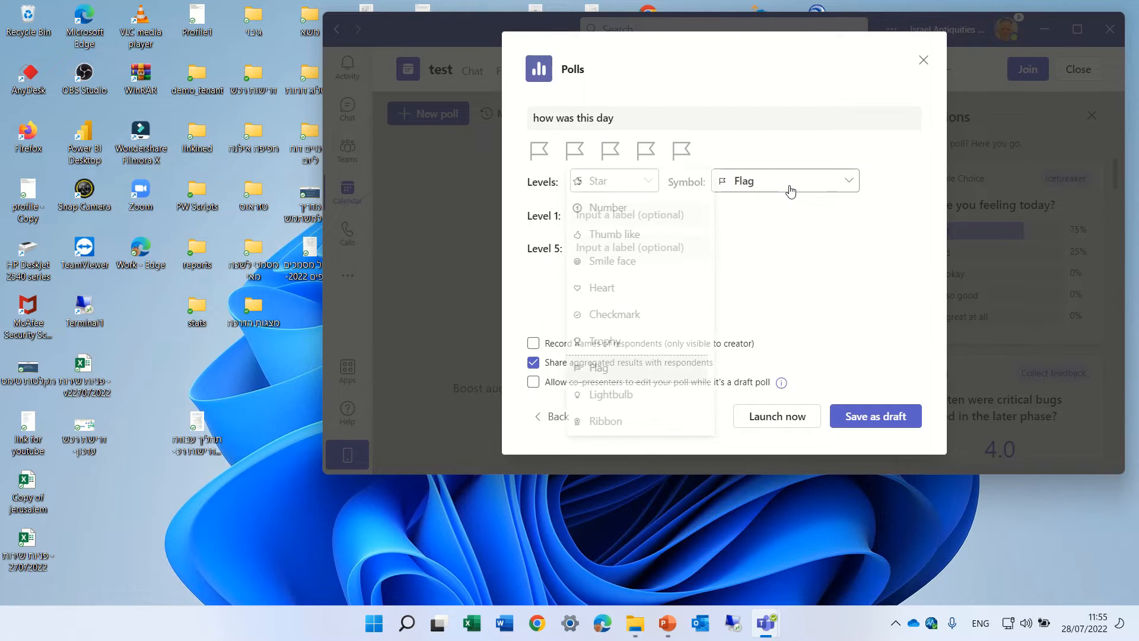
pyautogui.click(607, 394)
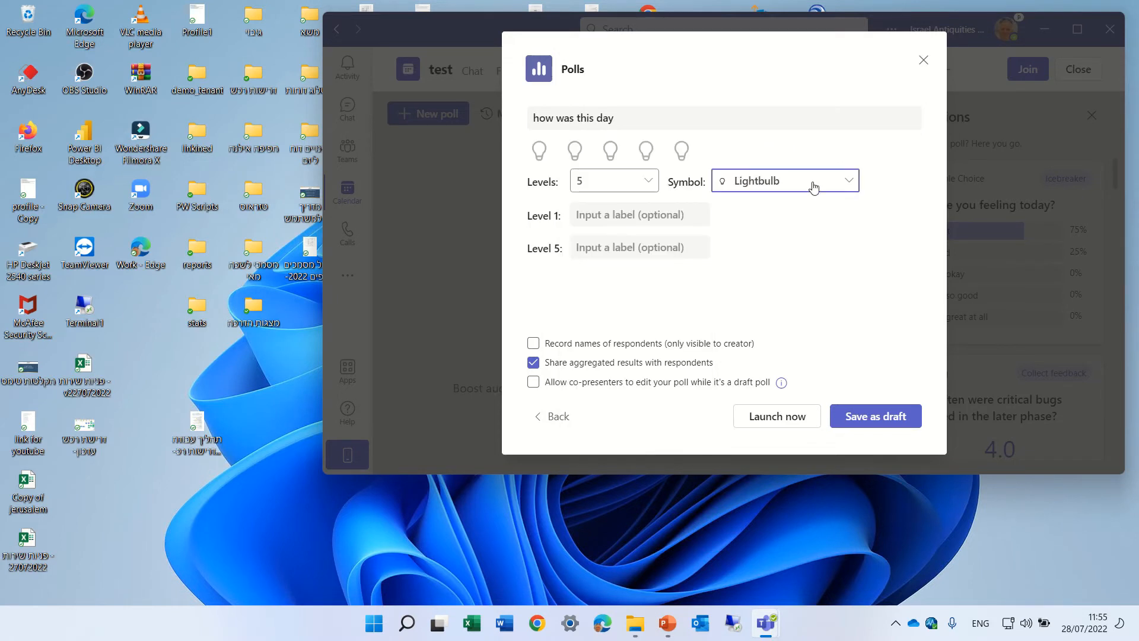
pyautogui.click(784, 180)
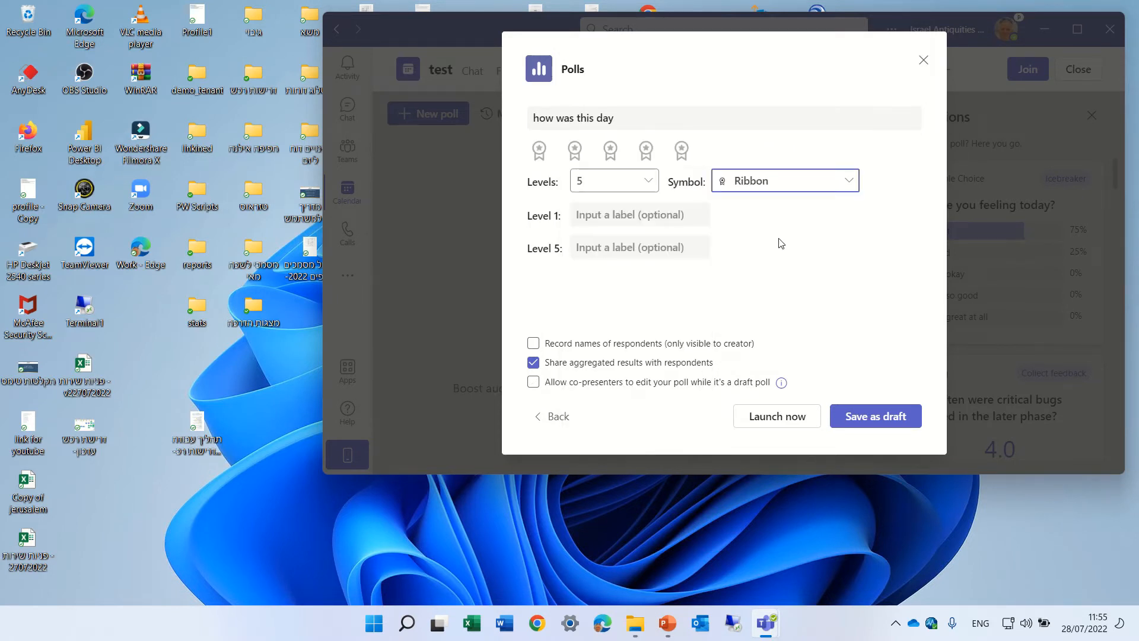
# Label Level 1 'low' and Level 5 'high', and enable all three poll options
pyautogui.click(640, 214)
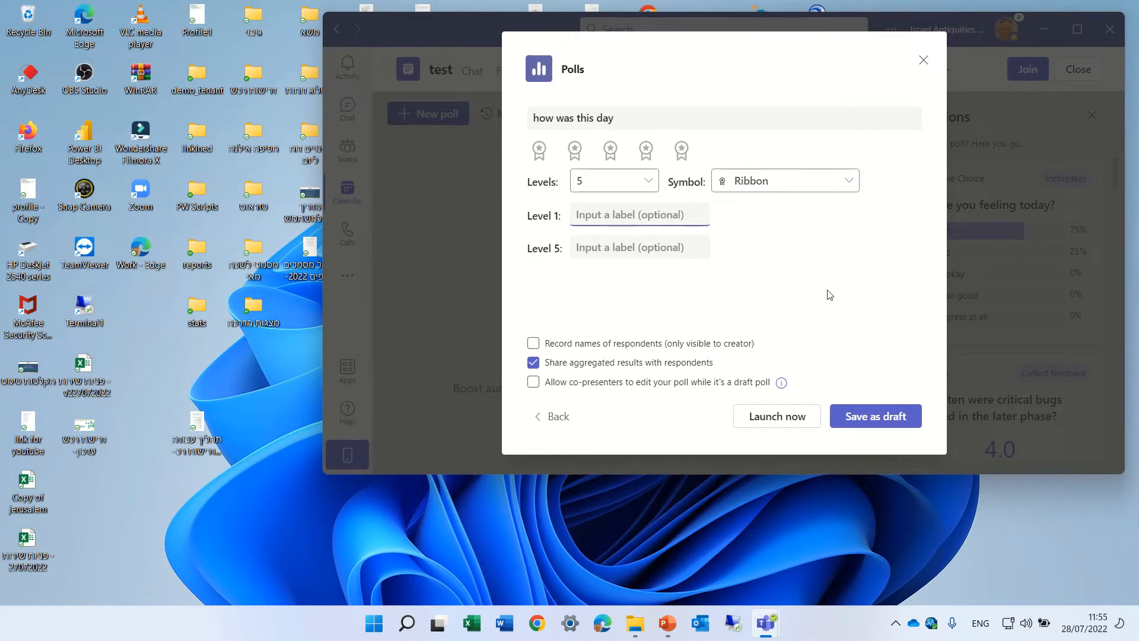
pyautogui.click(638, 214)
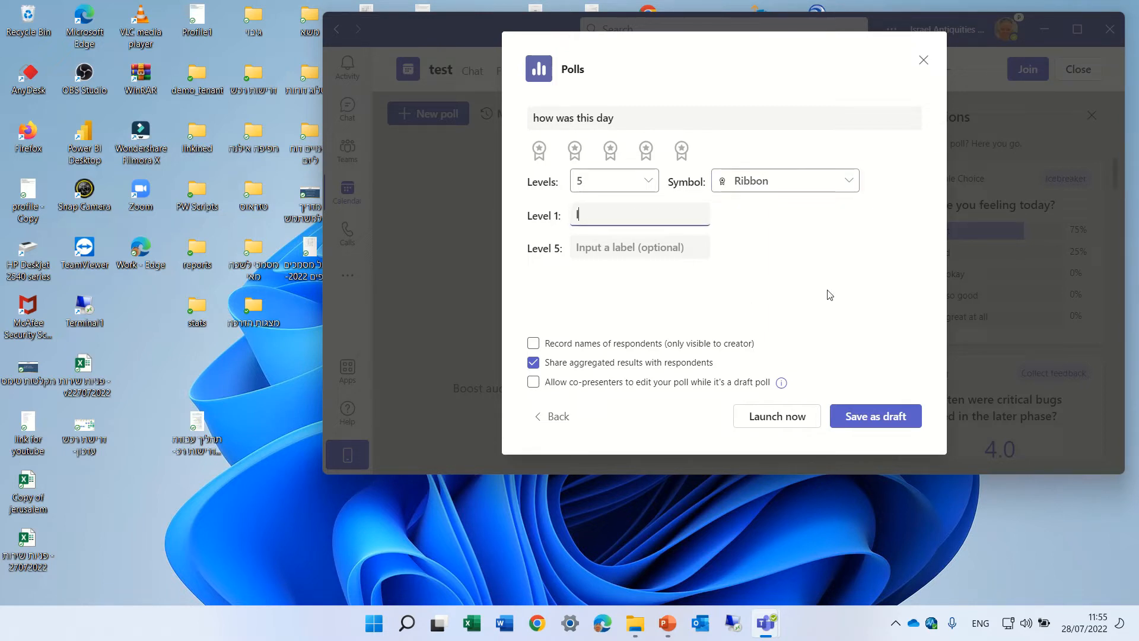
pyautogui.write('low')
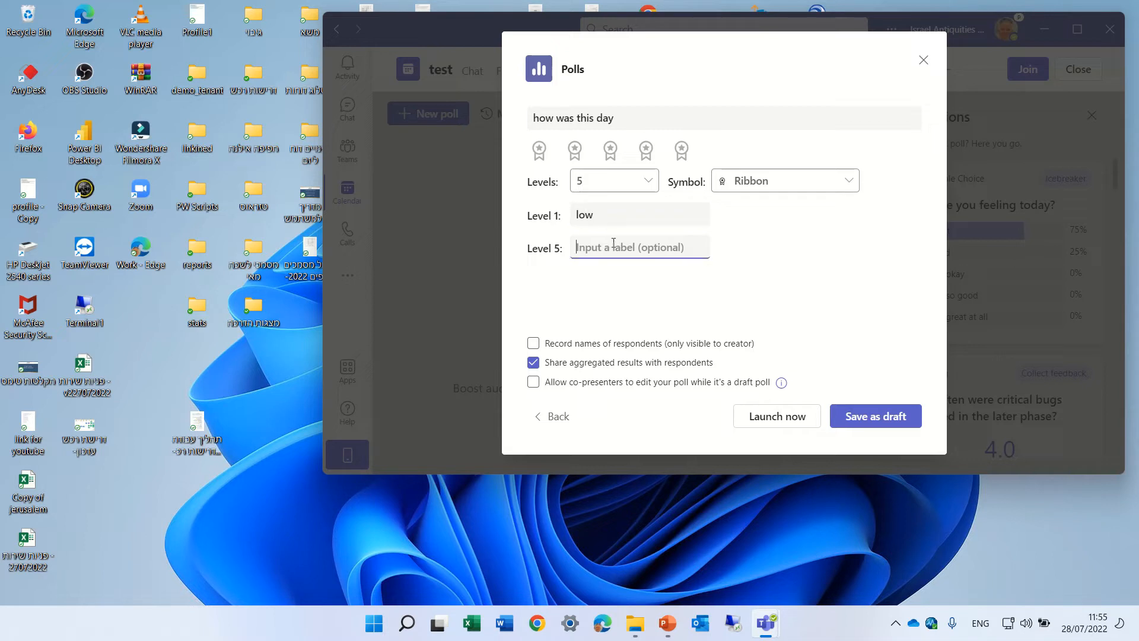
pyautogui.write('high')
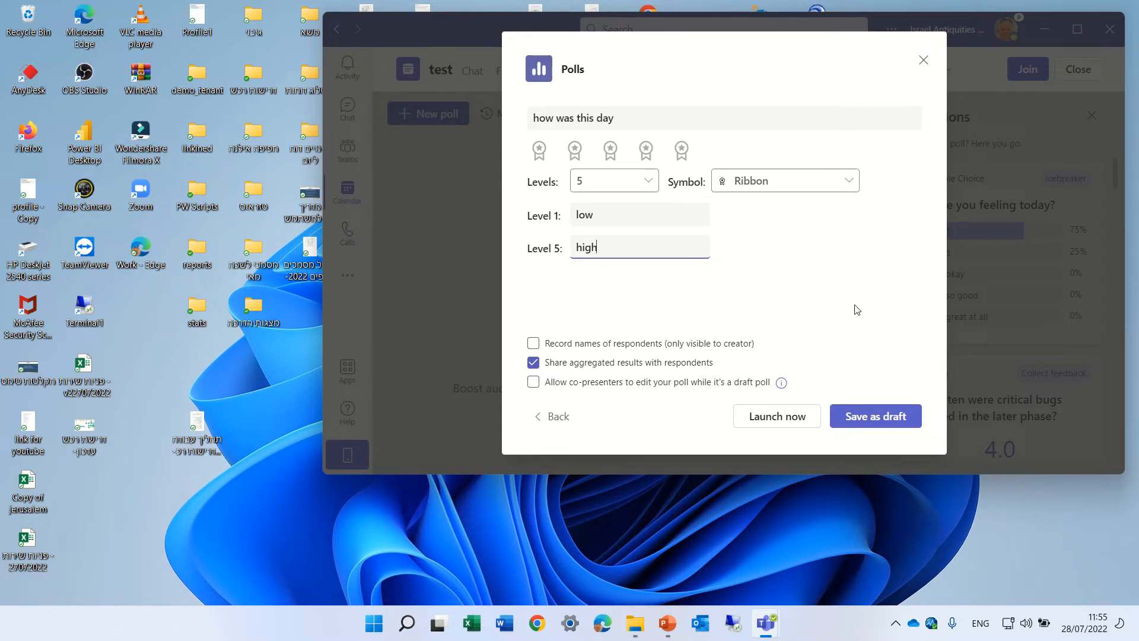
pyautogui.click(533, 382)
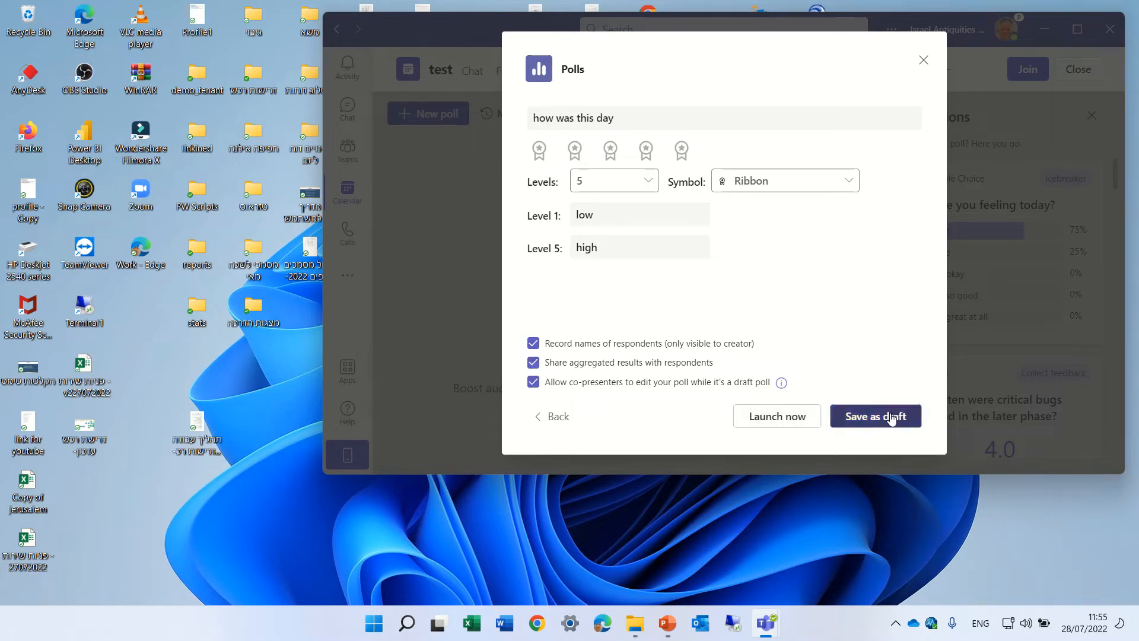
# Save the 'how was this day' rating poll as a draft
pyautogui.click(874, 416)
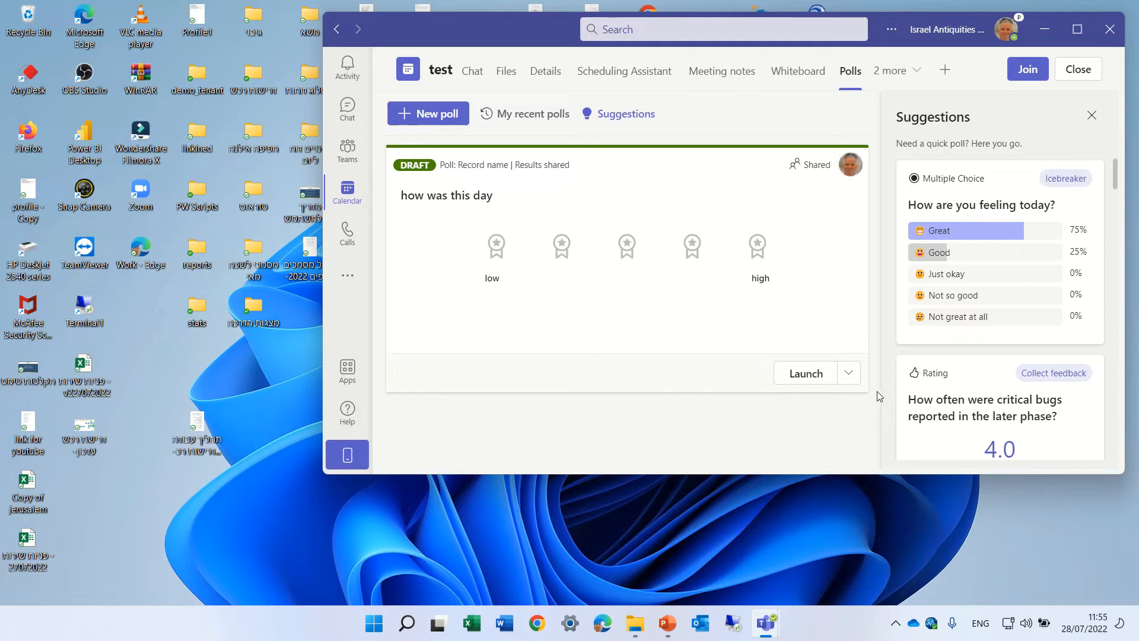
pyautogui.moveTo(734, 376)
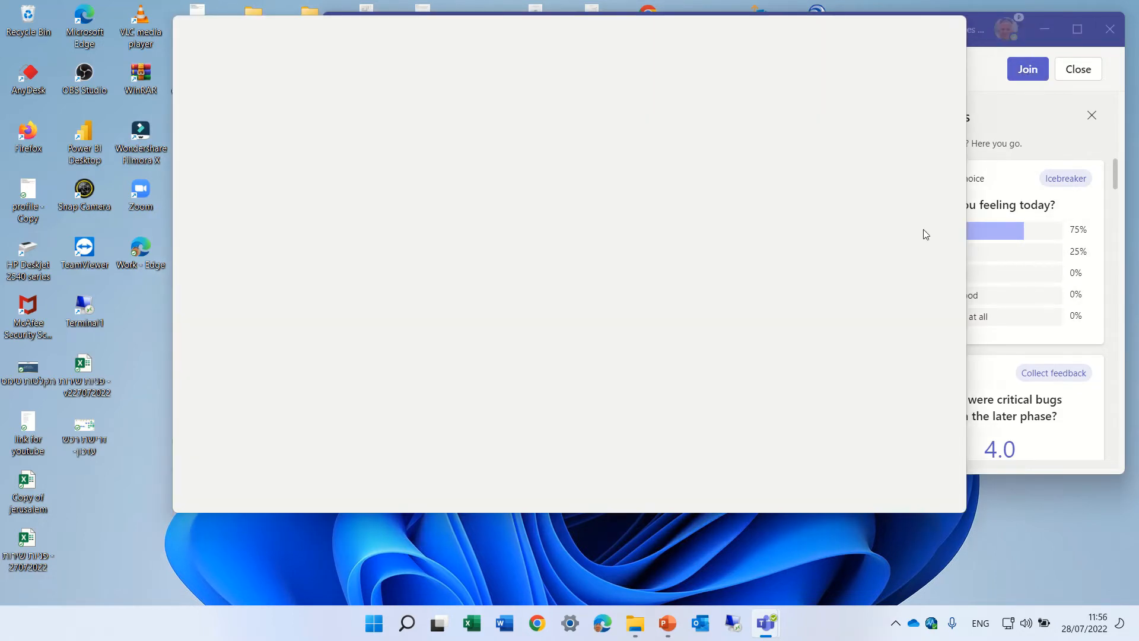
# Join the test meeting with the camera on and mute the microphone
pyautogui.click(1026, 69)
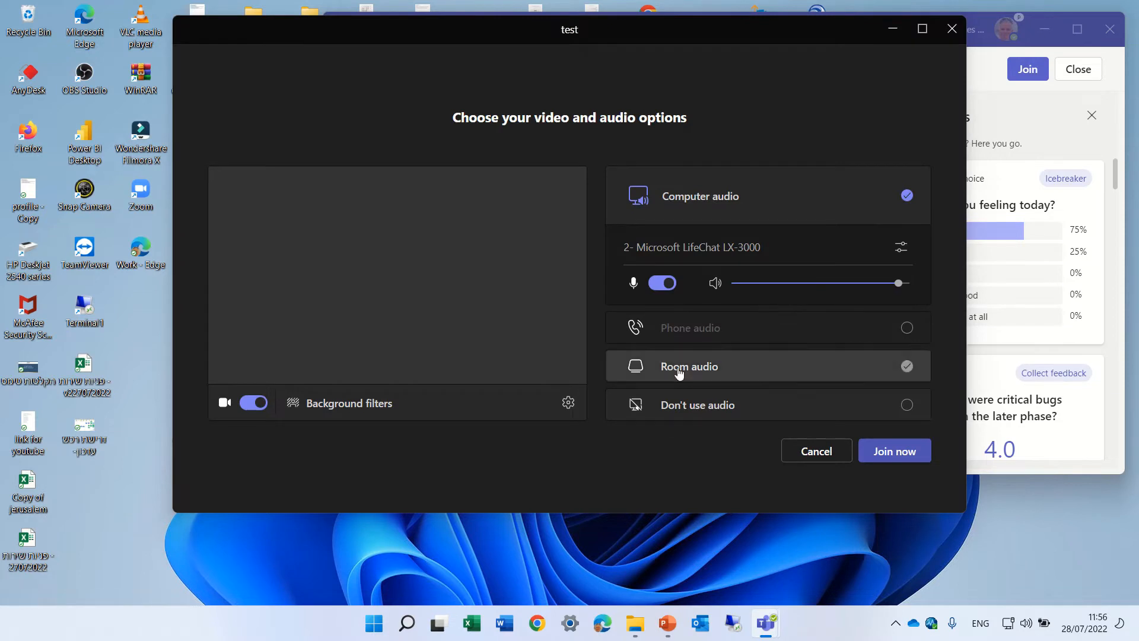
pyautogui.click(894, 451)
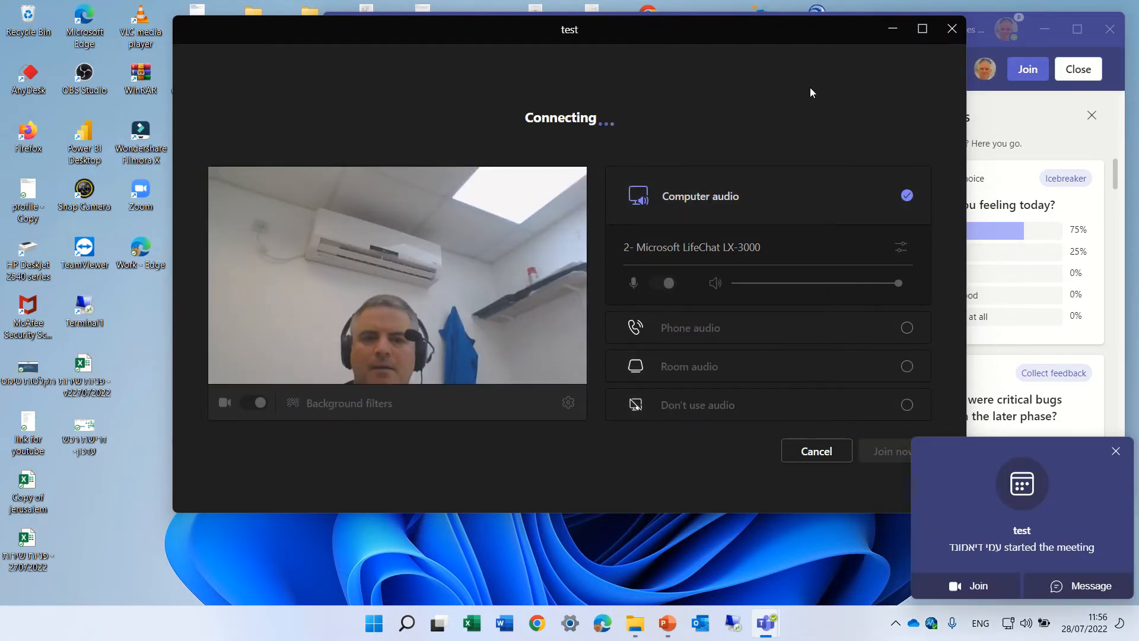
pyautogui.click(892, 451)
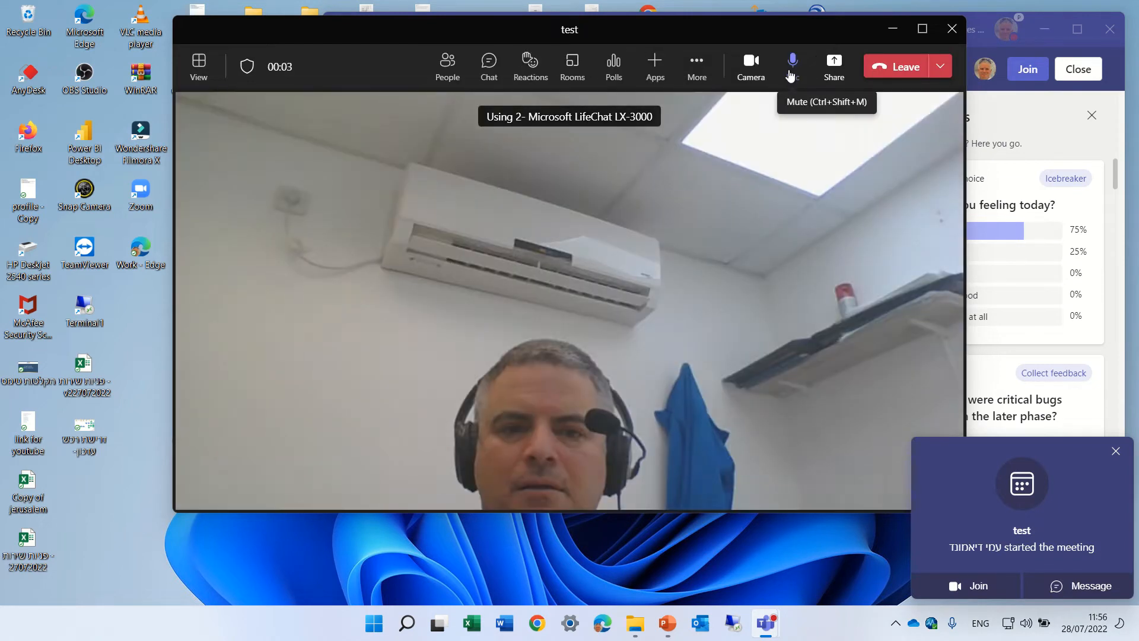
pyautogui.click(791, 67)
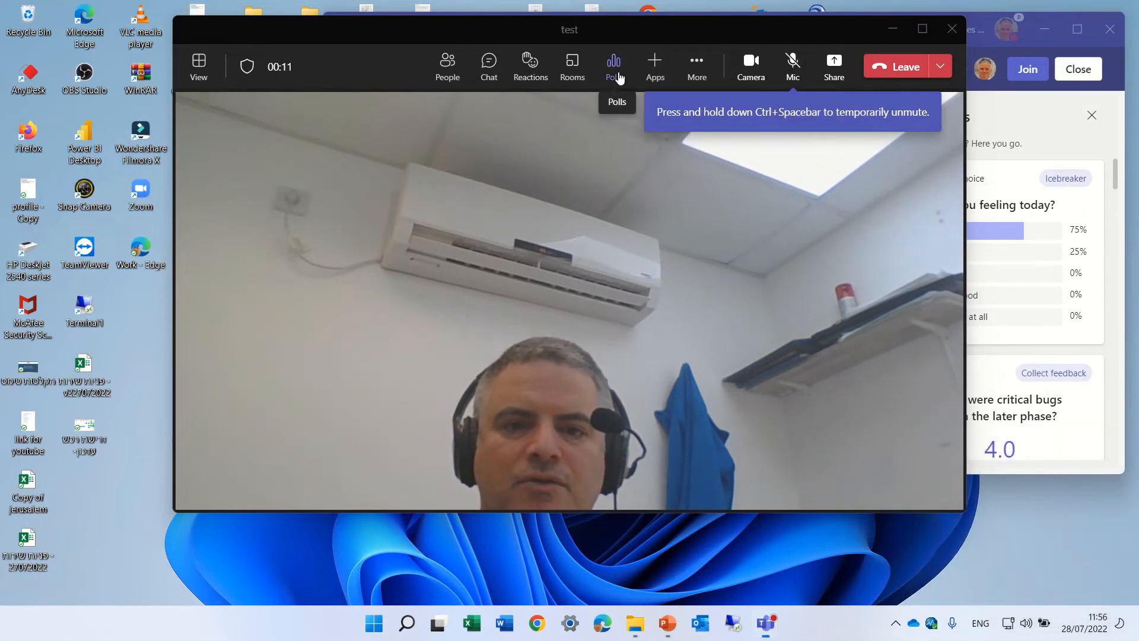
# Launch the draft 'how was this day' poll to attendees and browse the recent polls list
pyautogui.click(613, 64)
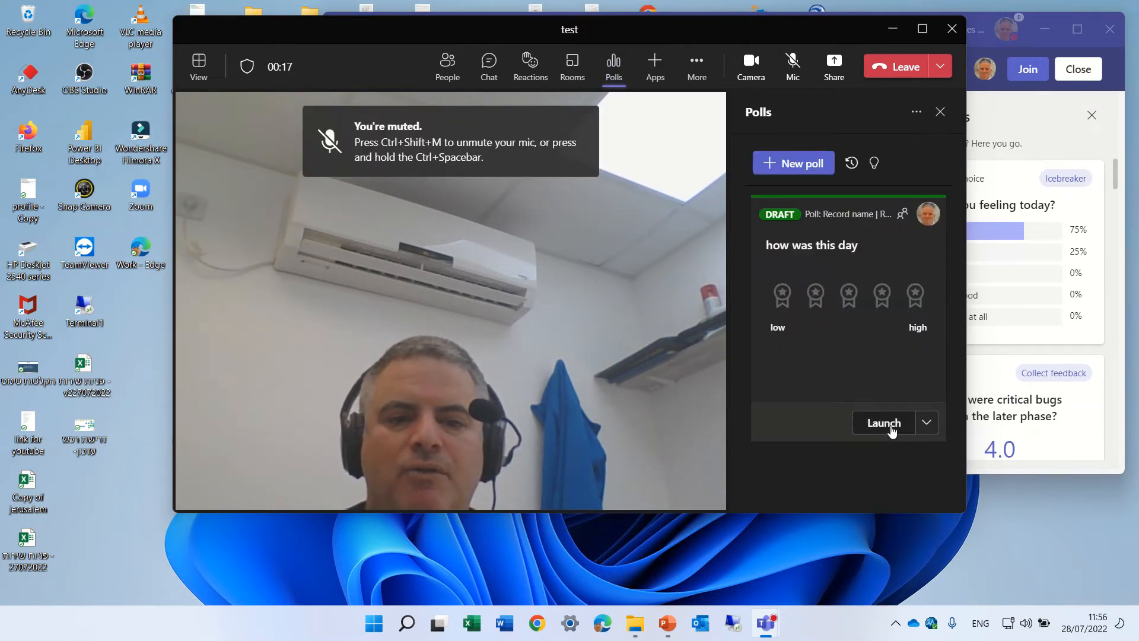
pyautogui.click(925, 422)
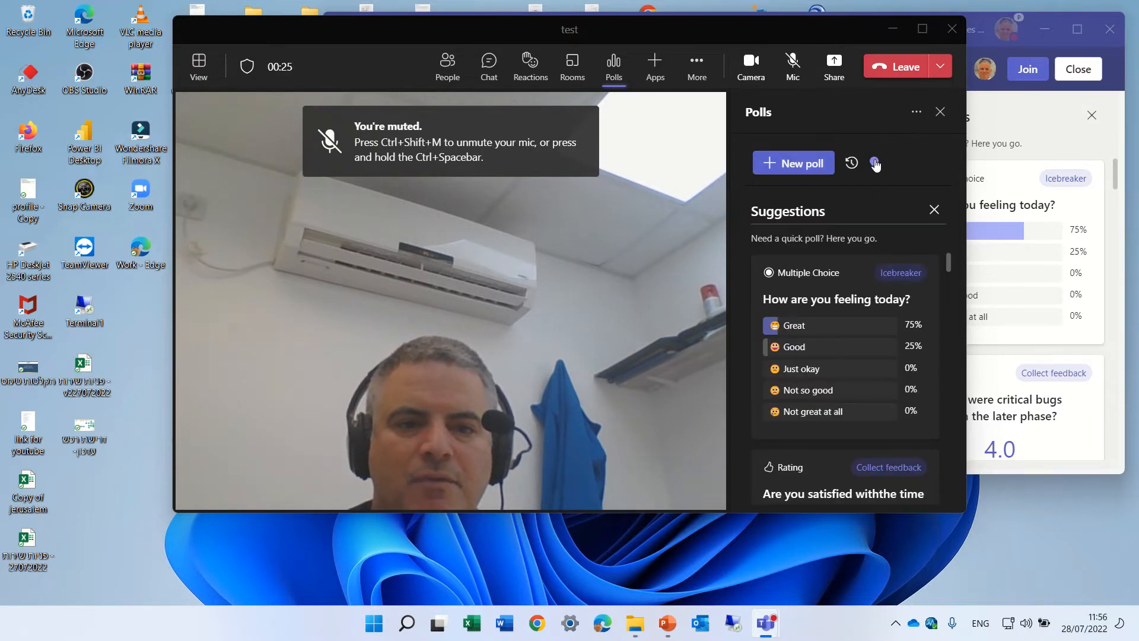
pyautogui.click(851, 162)
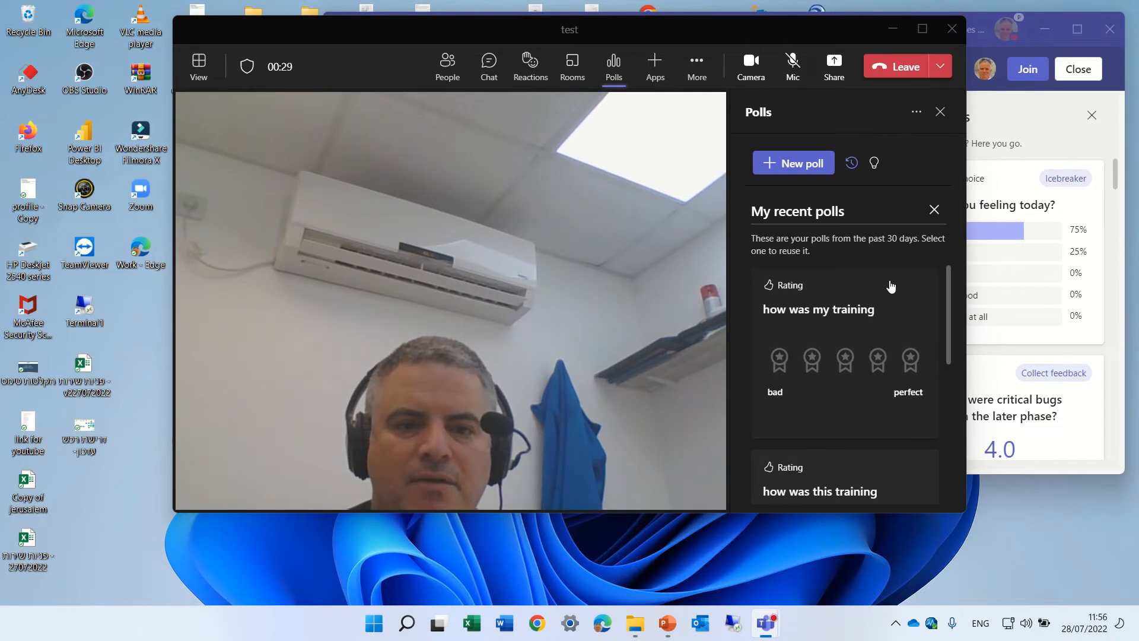
pyautogui.scroll(-3)
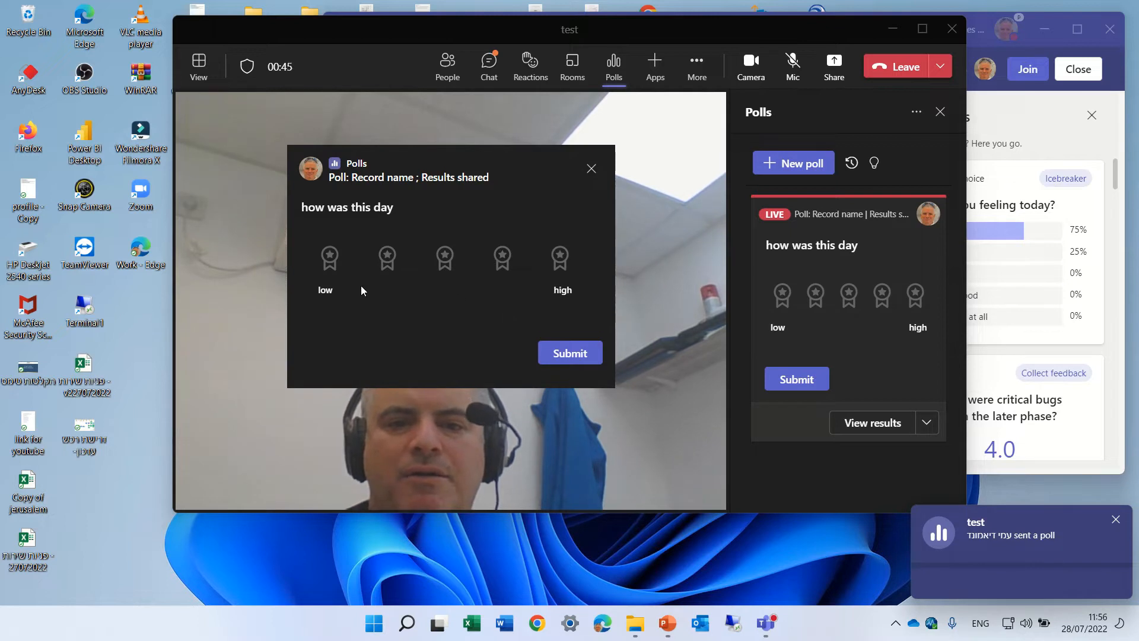
# View the live poll results showing an average of 4.0 from one response
pyautogui.click(882, 295)
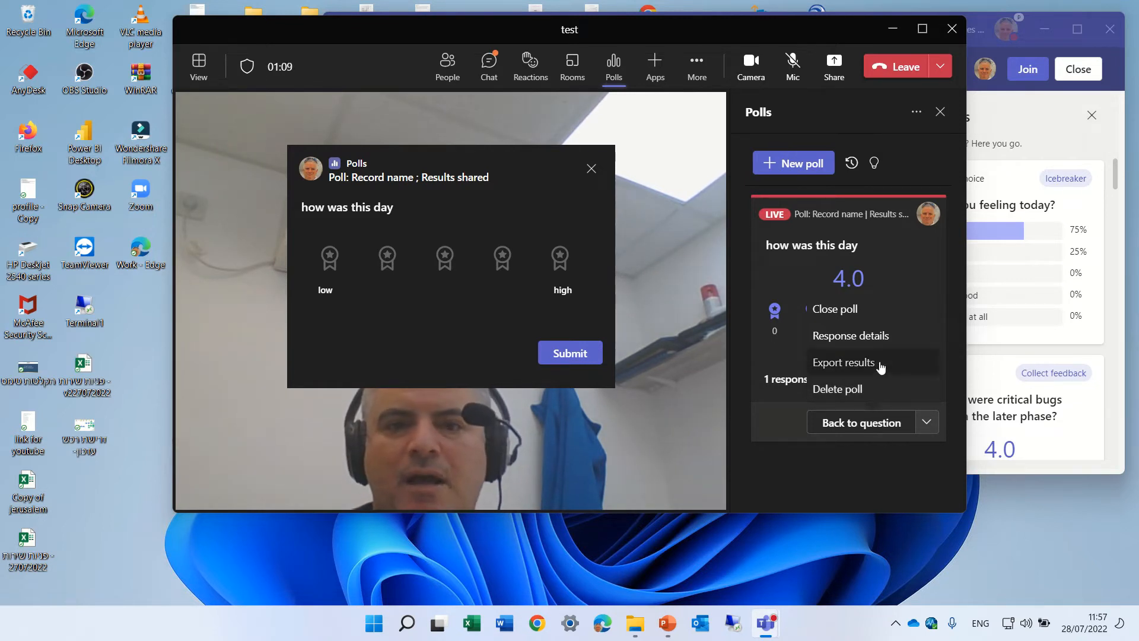
pyautogui.moveTo(753, 347)
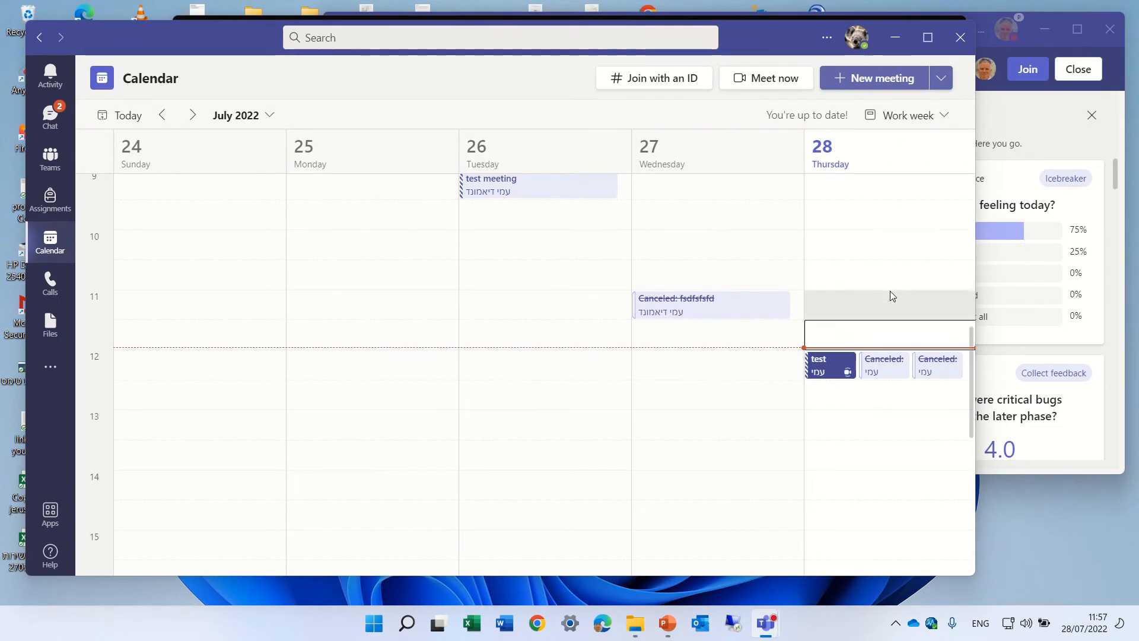
# Join the test meeting from the second account's calendar with camera off and microphone muted
pyautogui.click(819, 363)
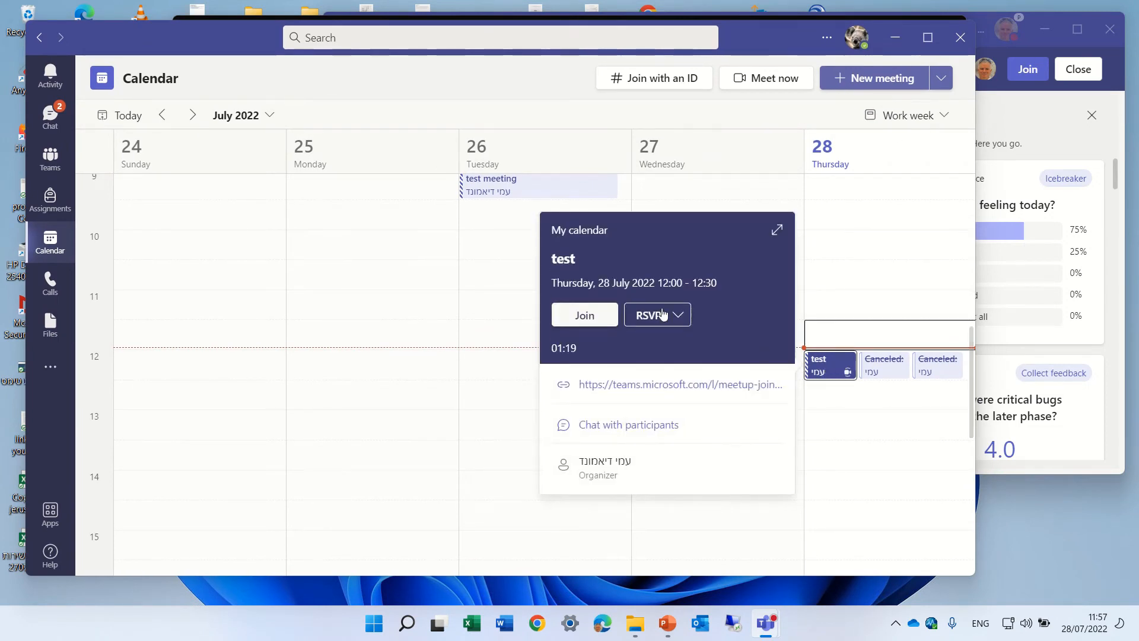
pyautogui.click(584, 314)
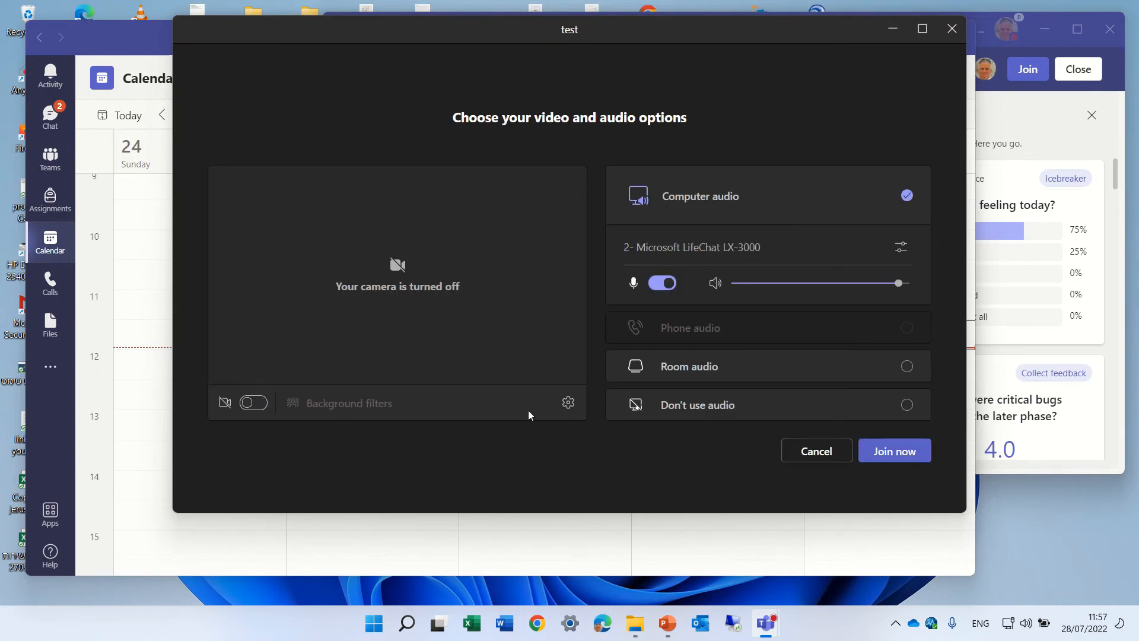
pyautogui.moveTo(702, 312)
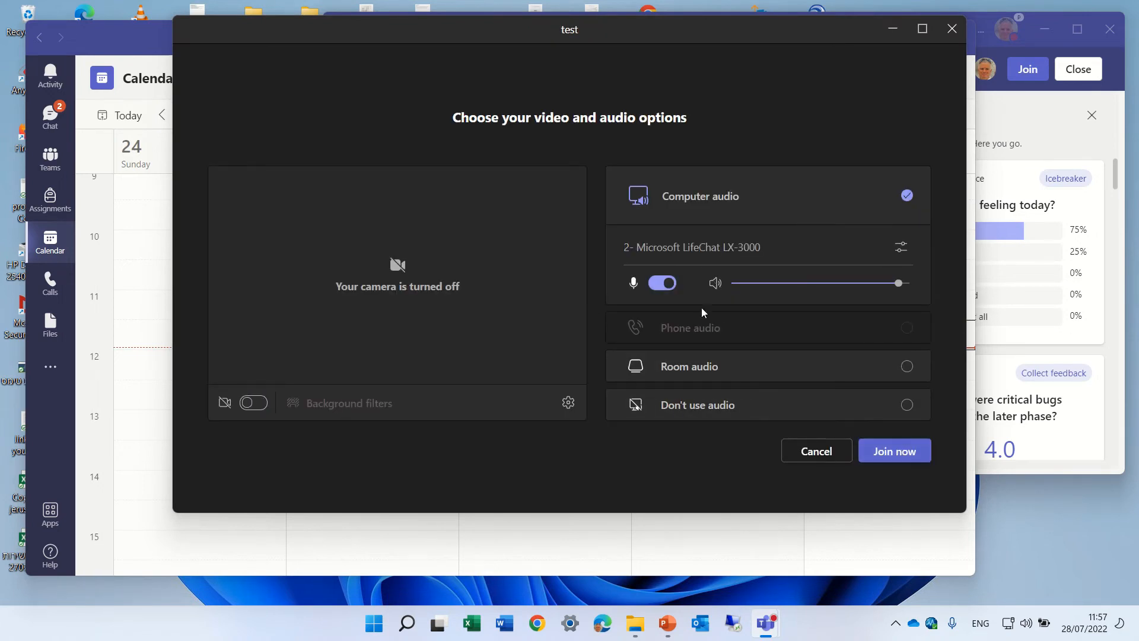
pyautogui.click(893, 450)
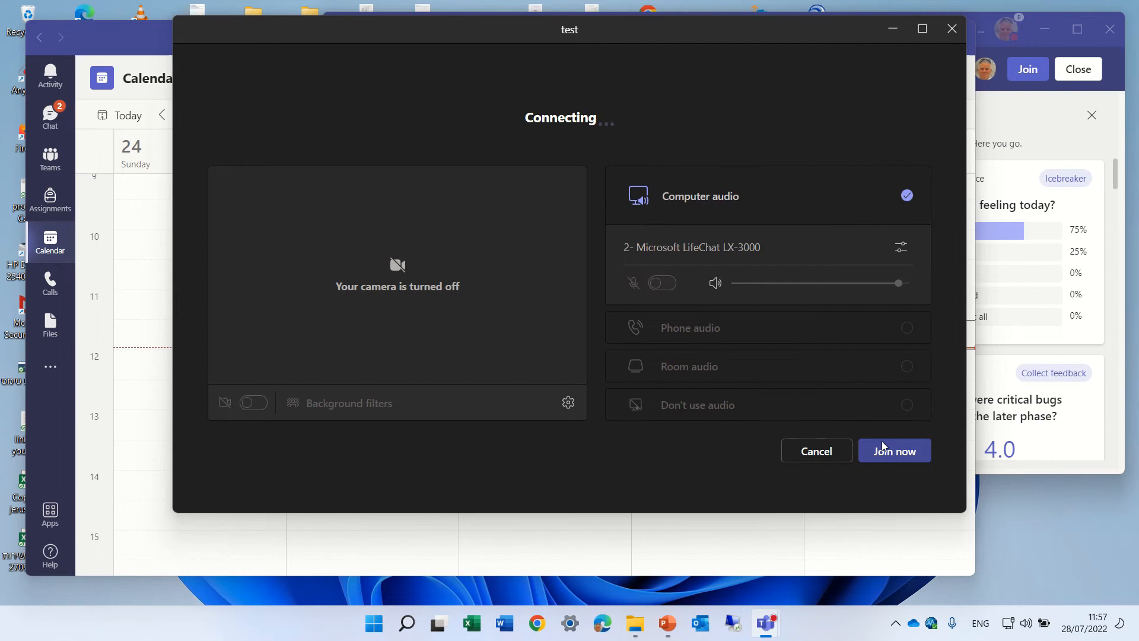
pyautogui.click(894, 450)
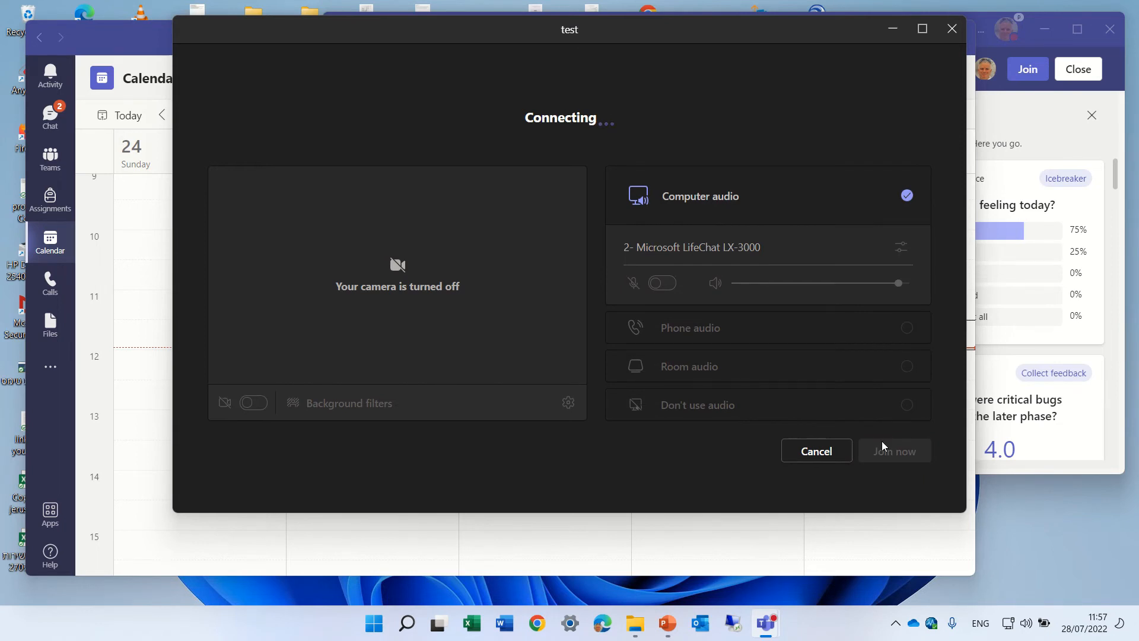
pyautogui.click(894, 450)
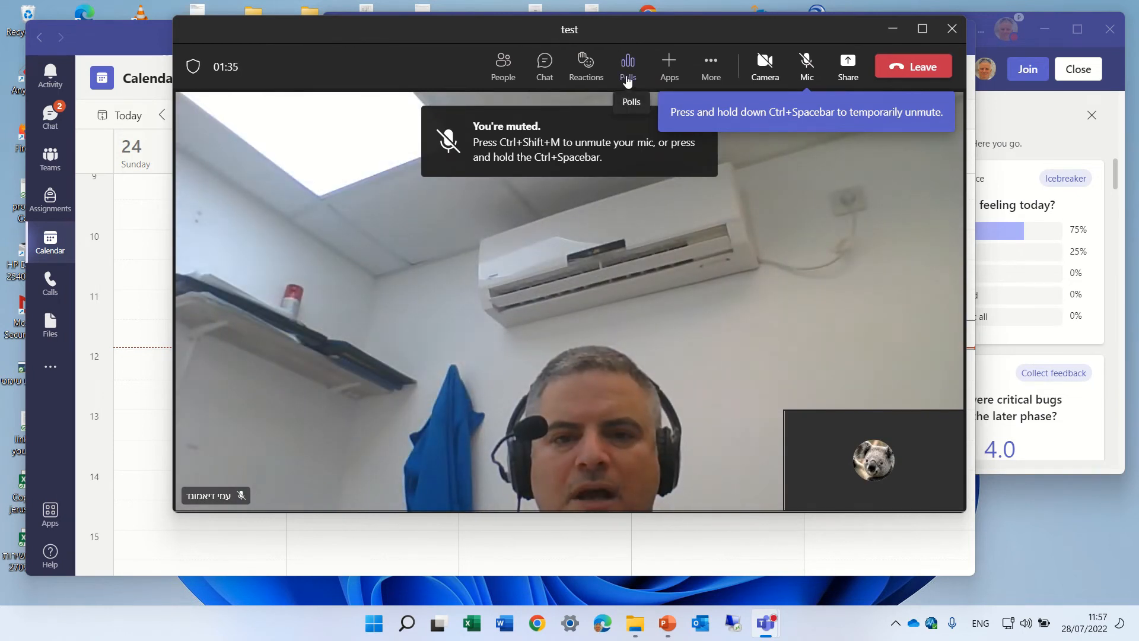
# As the second attendee, vote level 1 in the poll, bringing the average to 2.5 from two responses
pyautogui.click(626, 66)
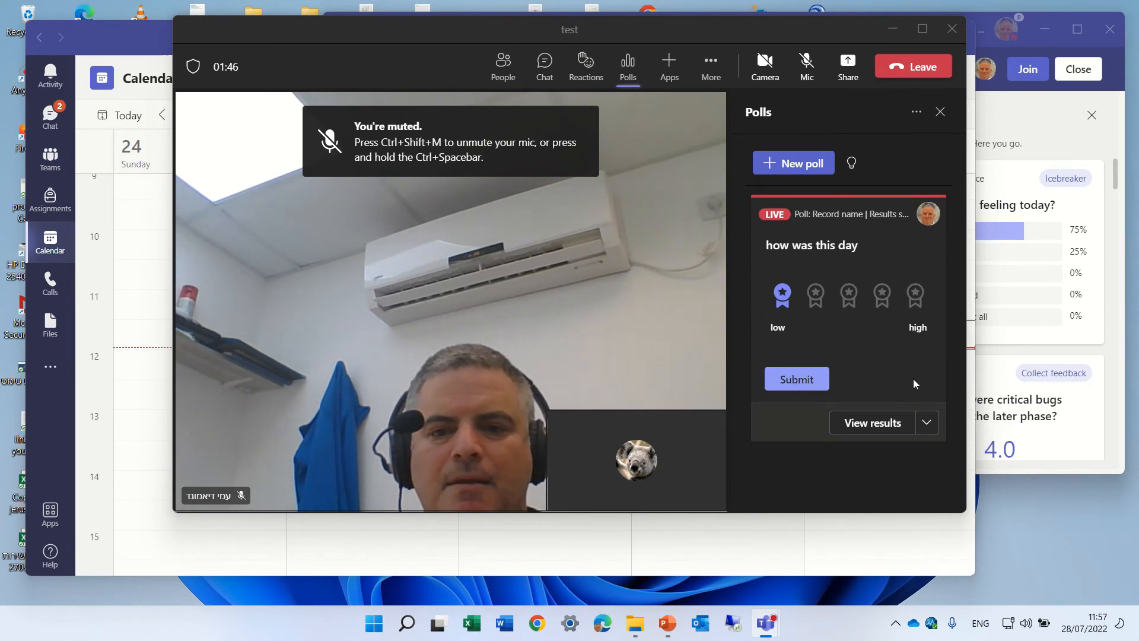
pyautogui.moveTo(845, 349)
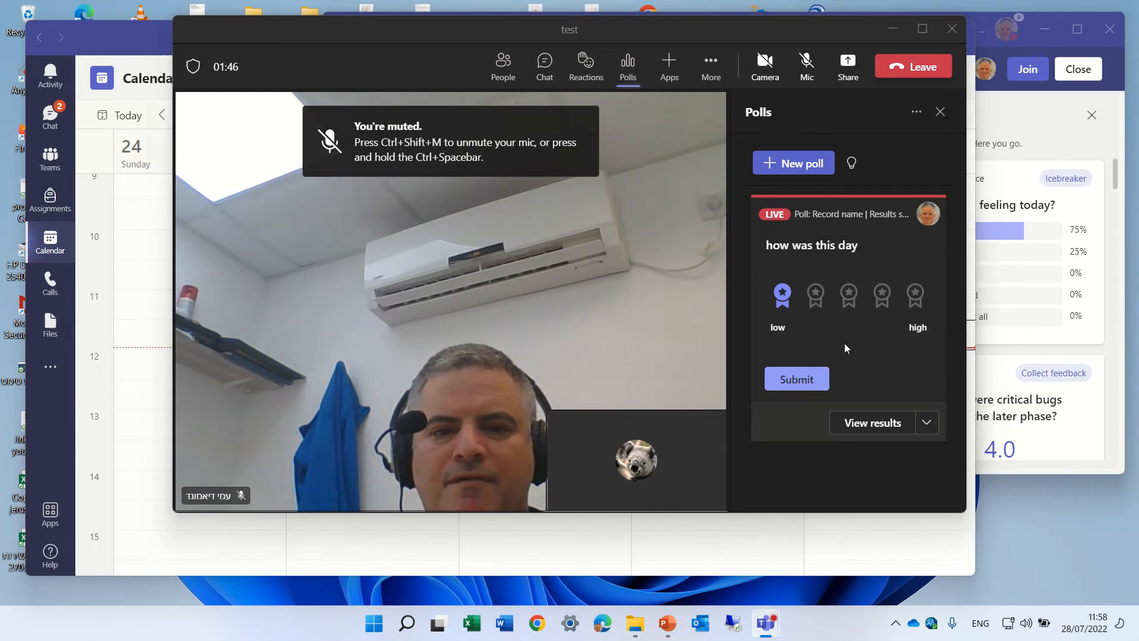
pyautogui.click(796, 378)
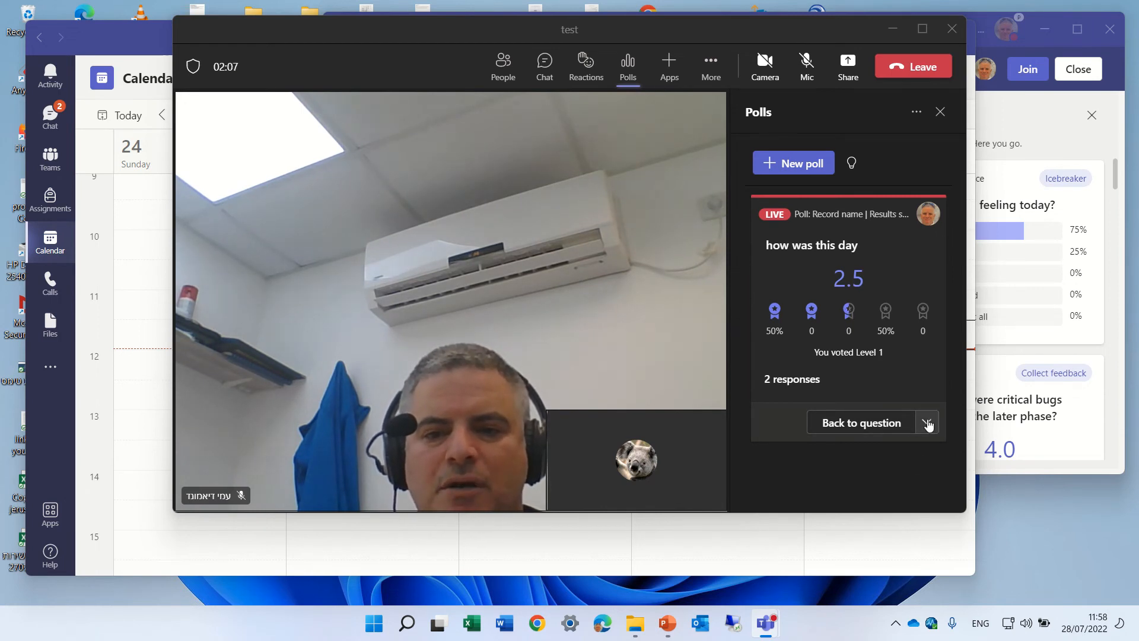
pyautogui.click(928, 422)
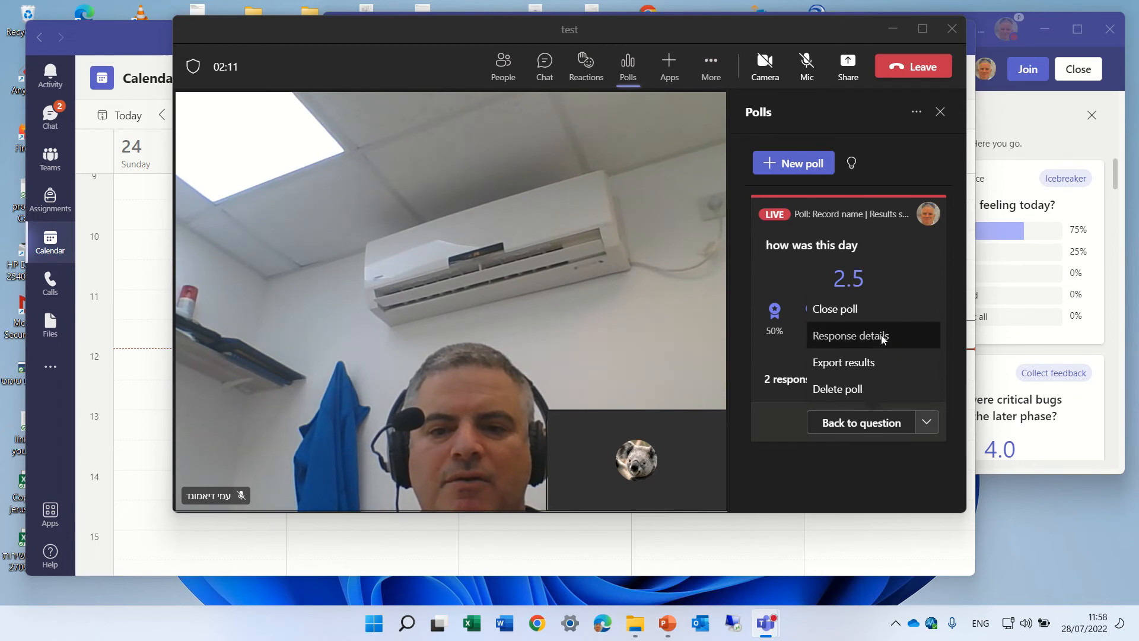
pyautogui.click(849, 335)
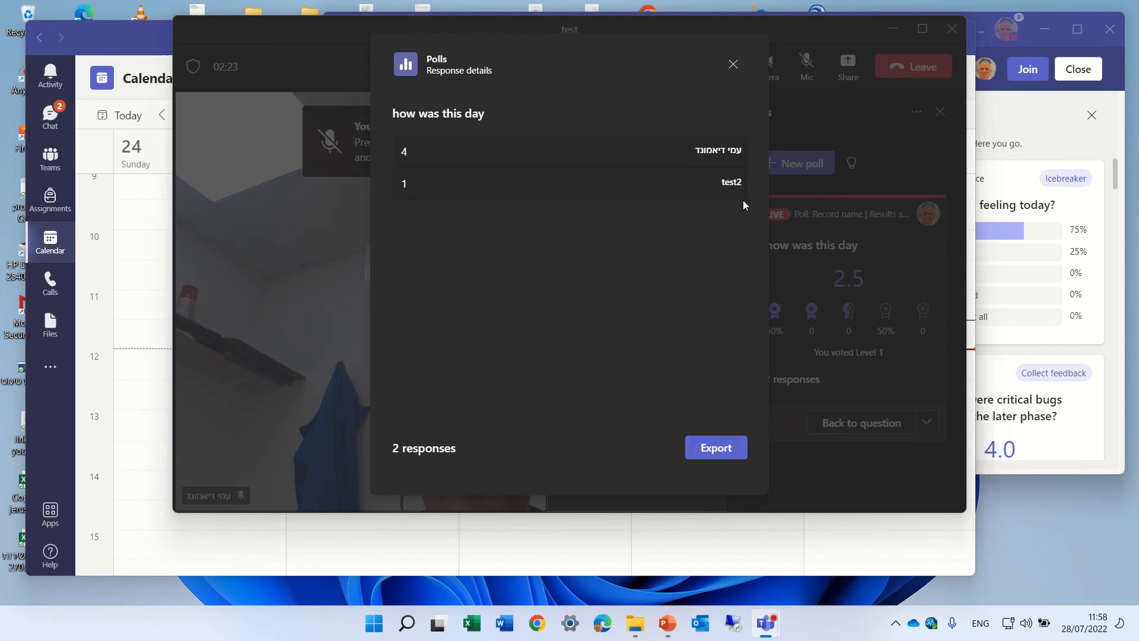
pyautogui.moveTo(732, 64)
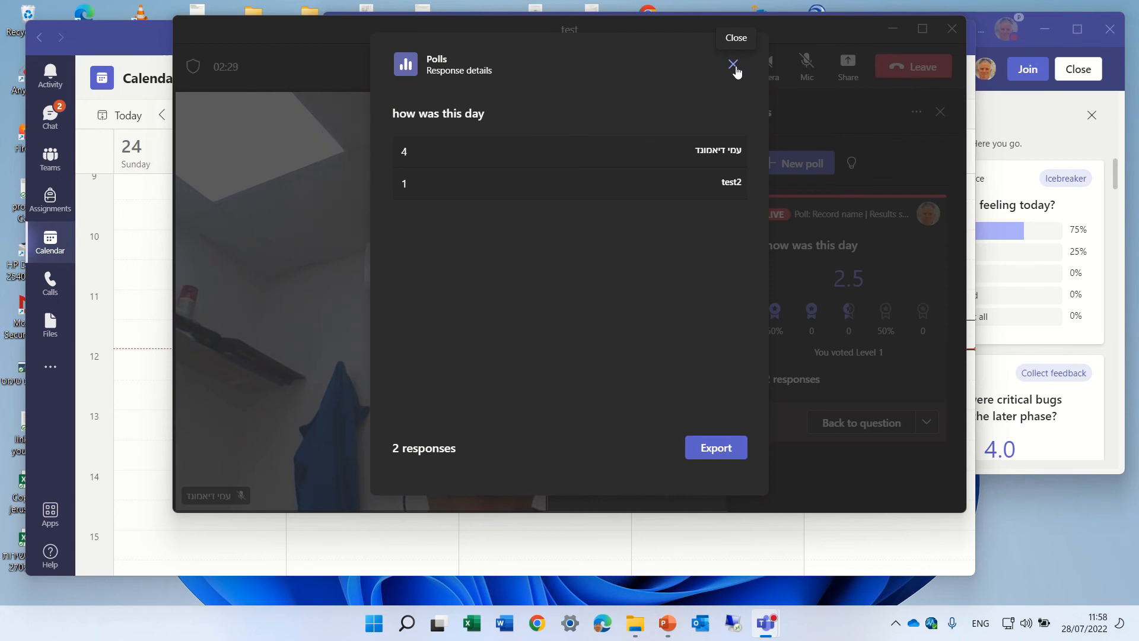
pyautogui.click(733, 64)
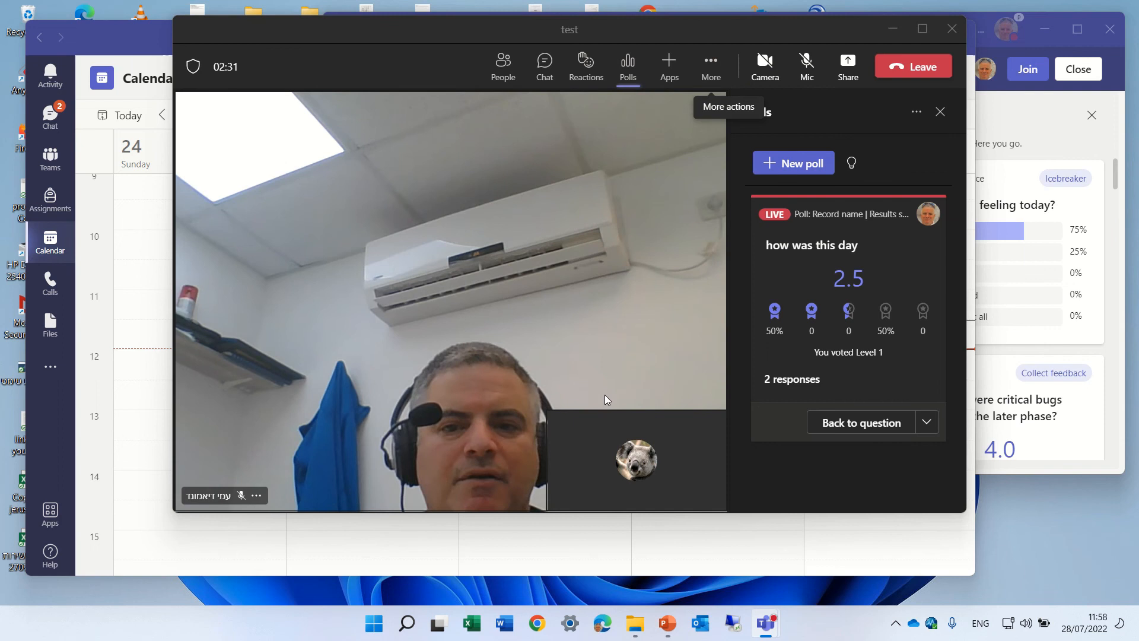